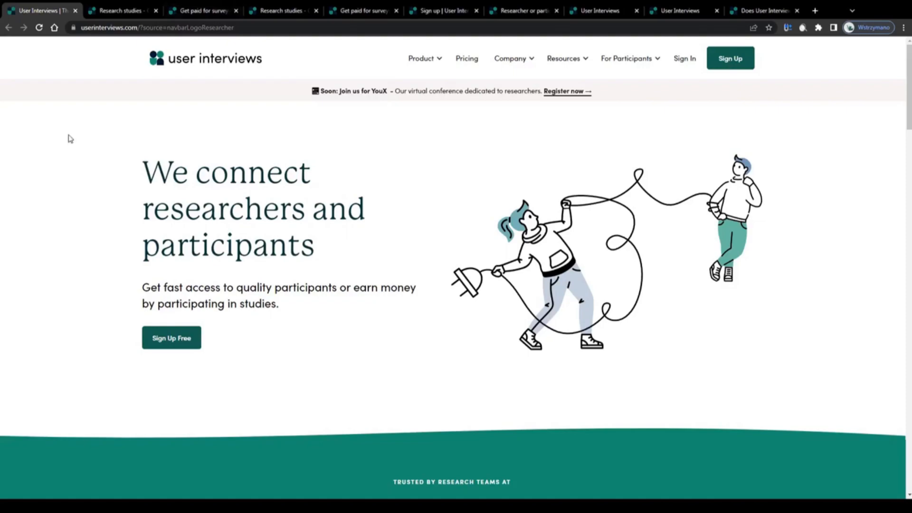
mouse_move(142, 140)
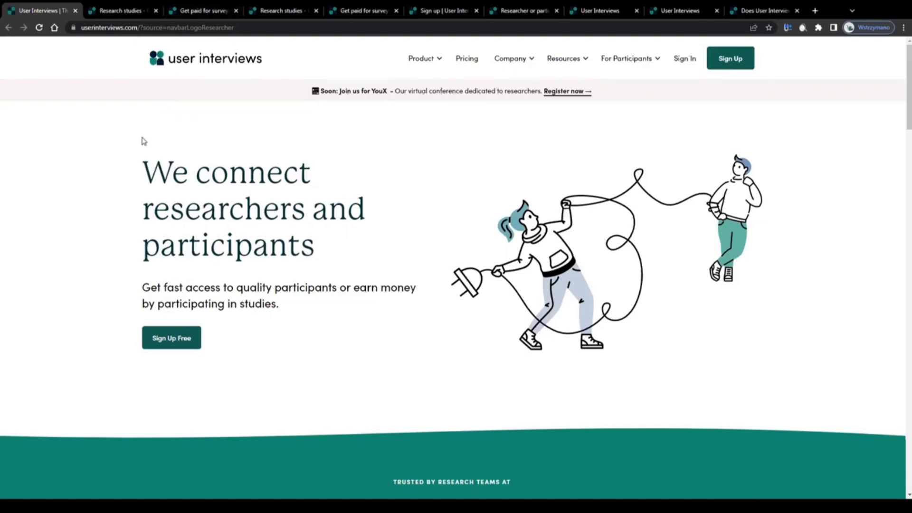
mouse_move(155, 145)
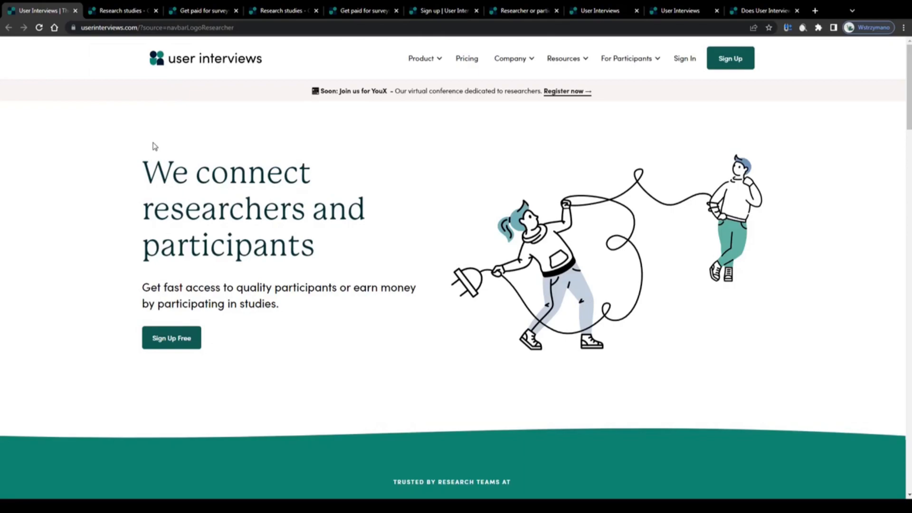
Scroll through the homepage's participant pitch, $300 study and testimonials.
scroll(down, 3)
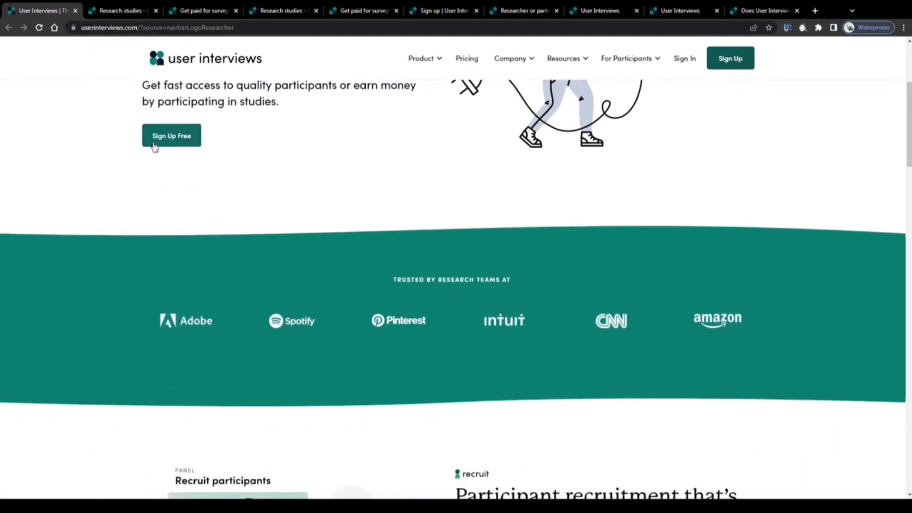
scroll(down, 3)
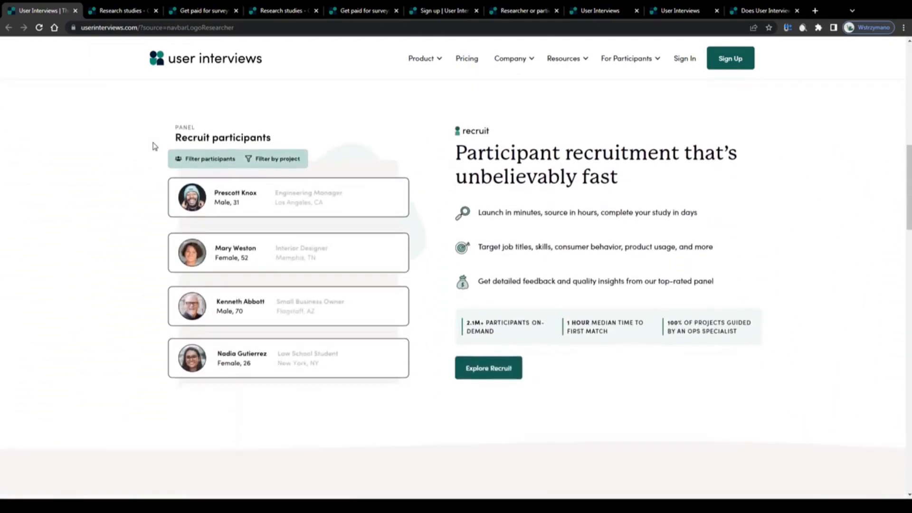
scroll(down, 3)
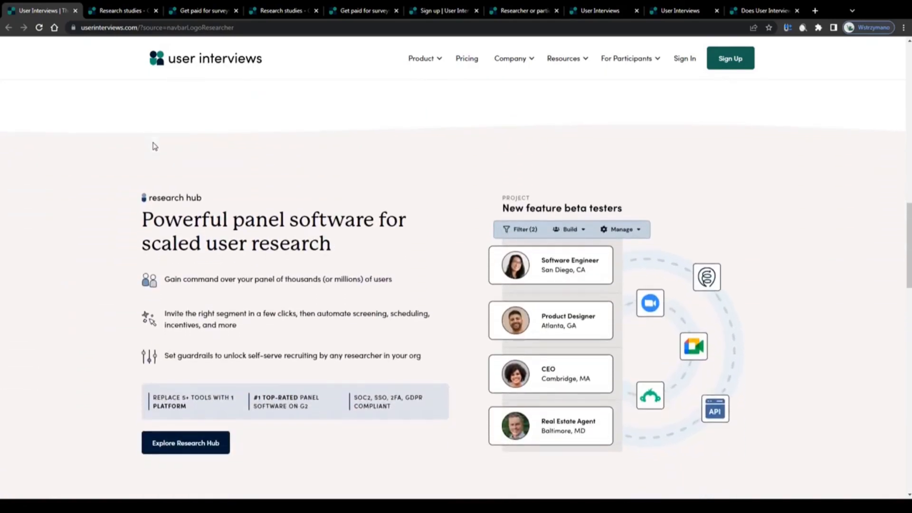
scroll(down, 3)
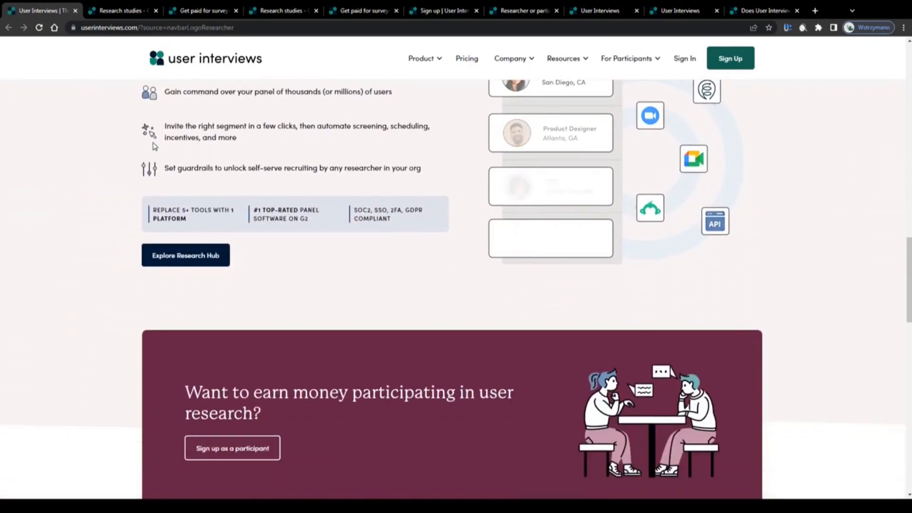
scroll(down, 3)
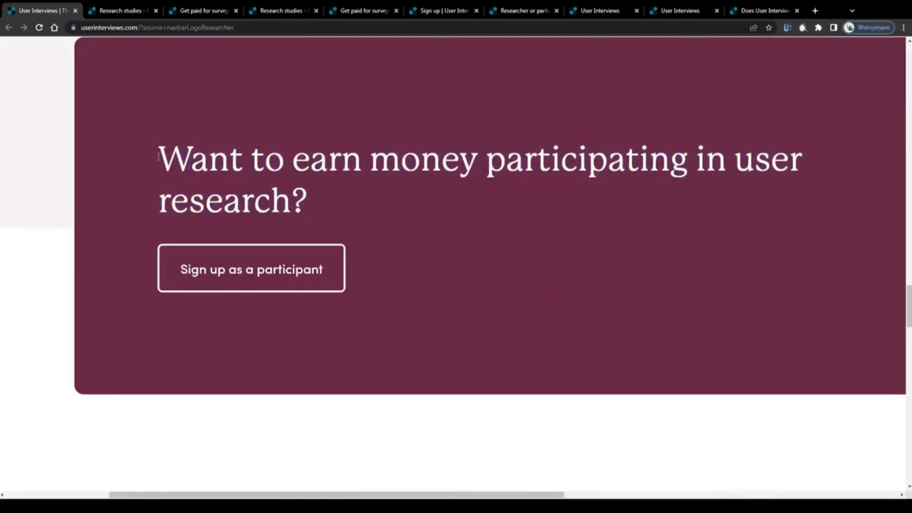
mouse_move(252, 274)
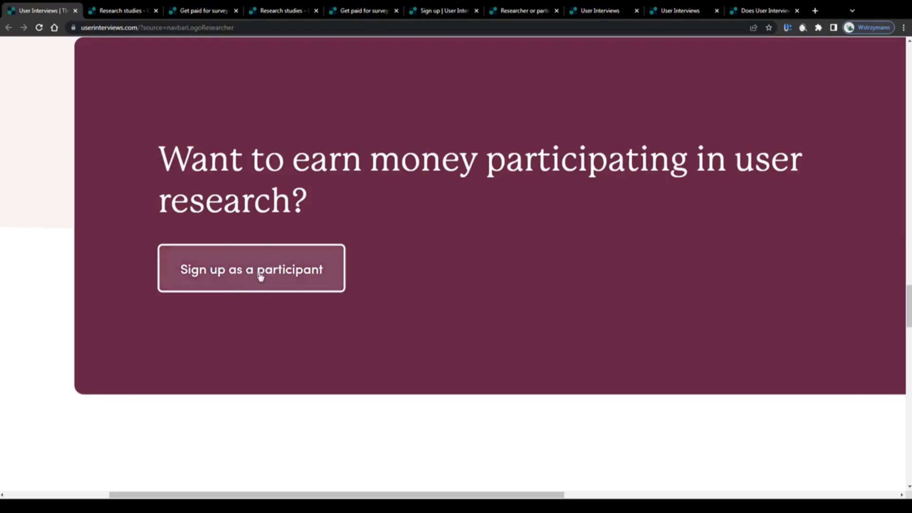
Glance at the paid studies tab, then return to the homepage's opening headline.
click(122, 10)
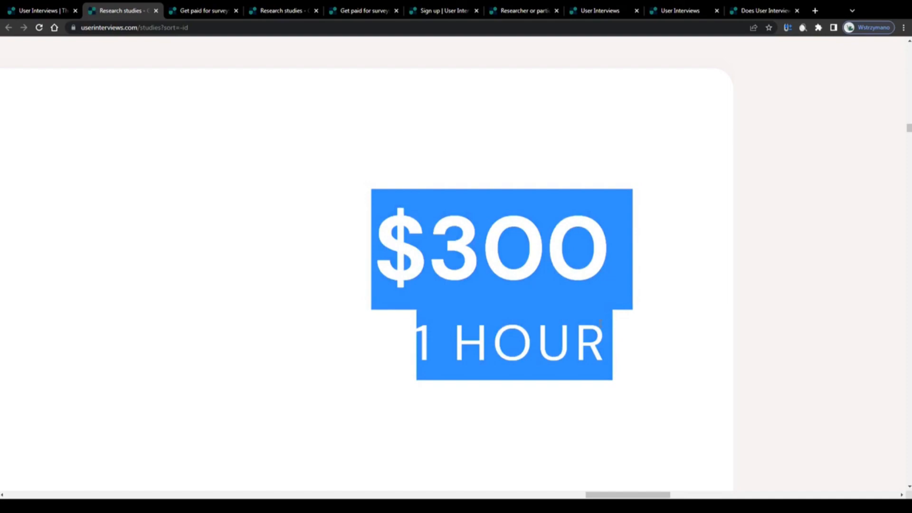
click(38, 10)
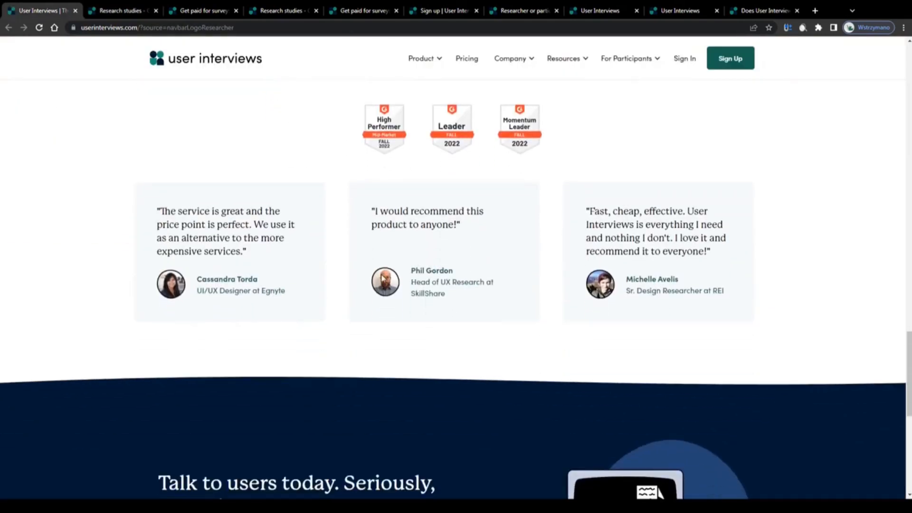
scroll(down, 3)
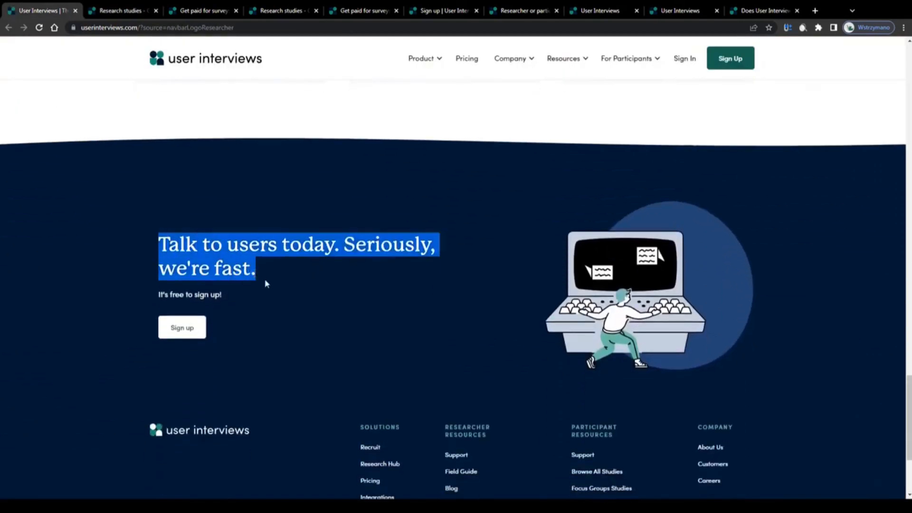
scroll(up, 3)
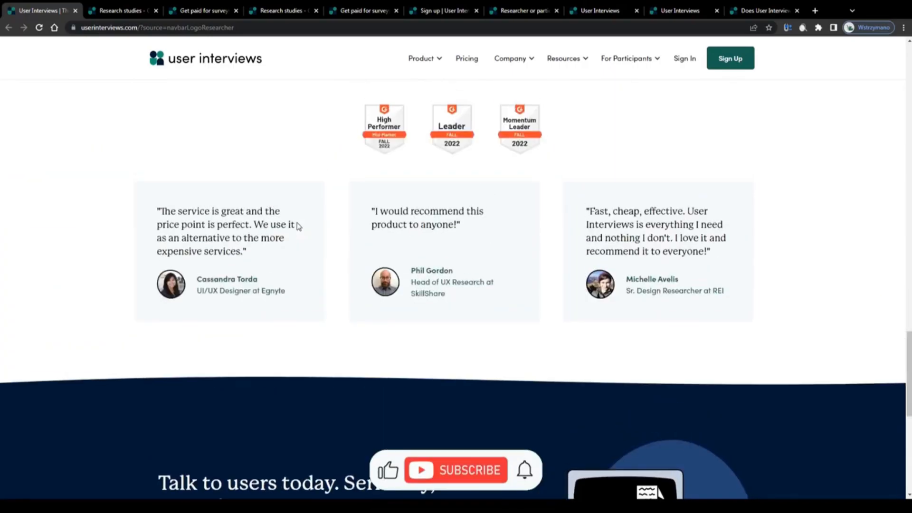
scroll(up, 3)
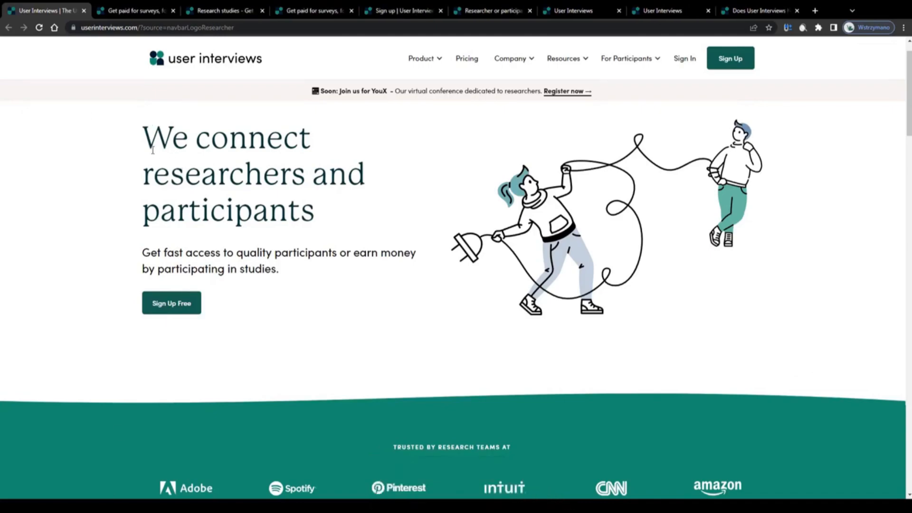
scroll(down, 3)
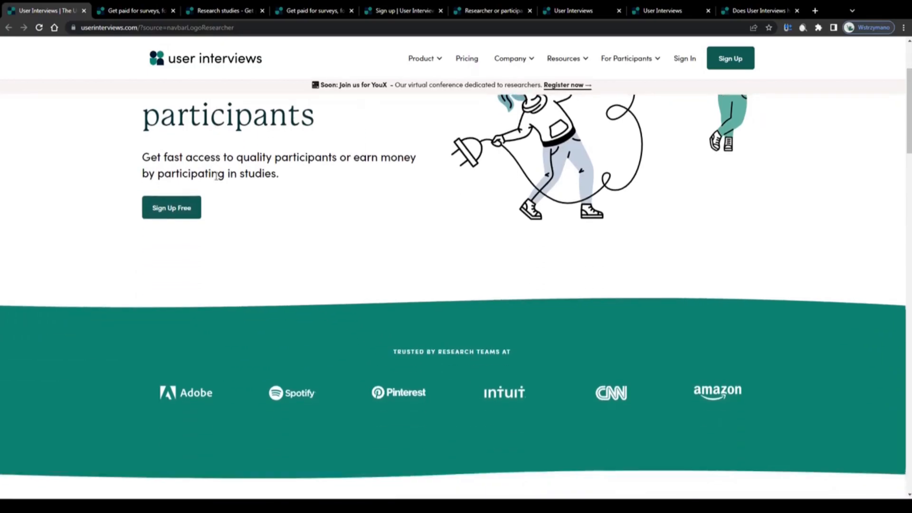
scroll(down, 3)
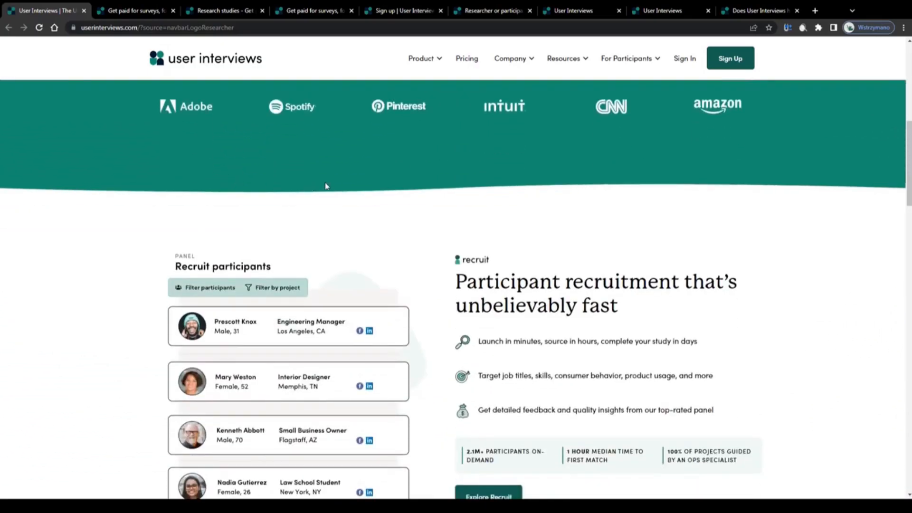
scroll(down, 3)
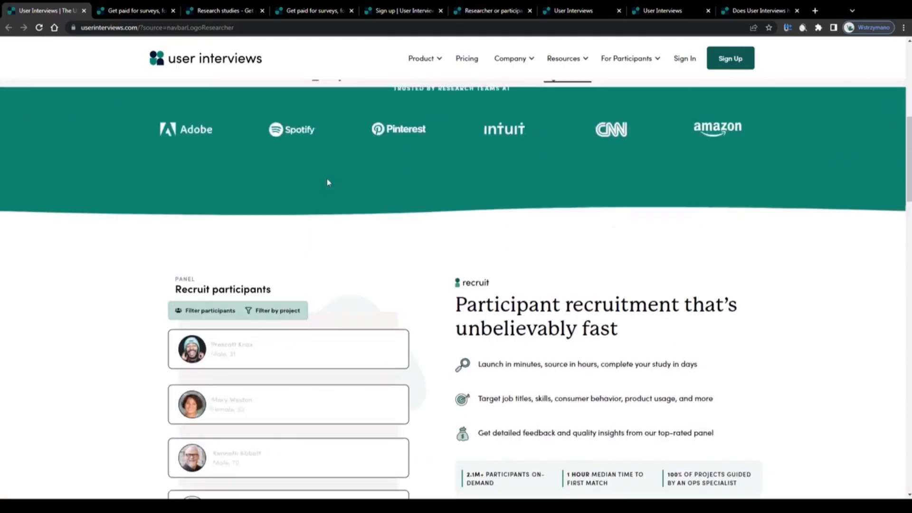
scroll(up, 3)
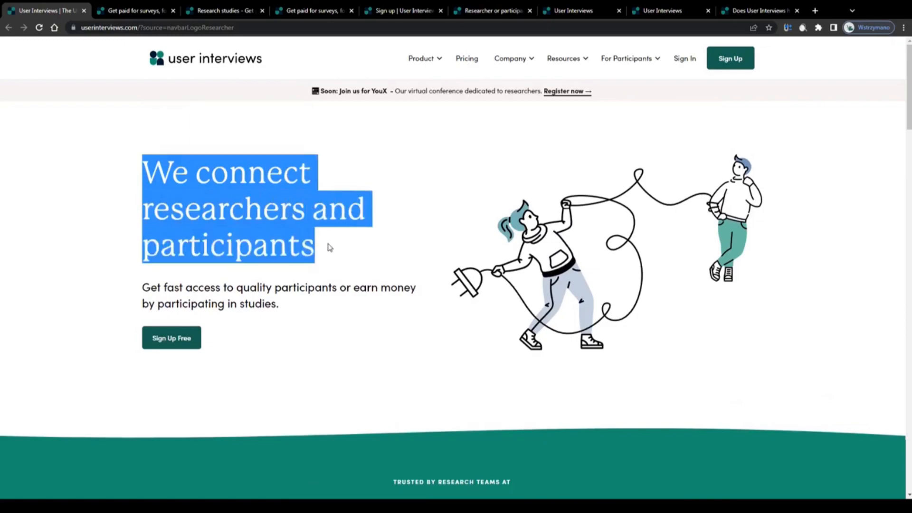
click(137, 168)
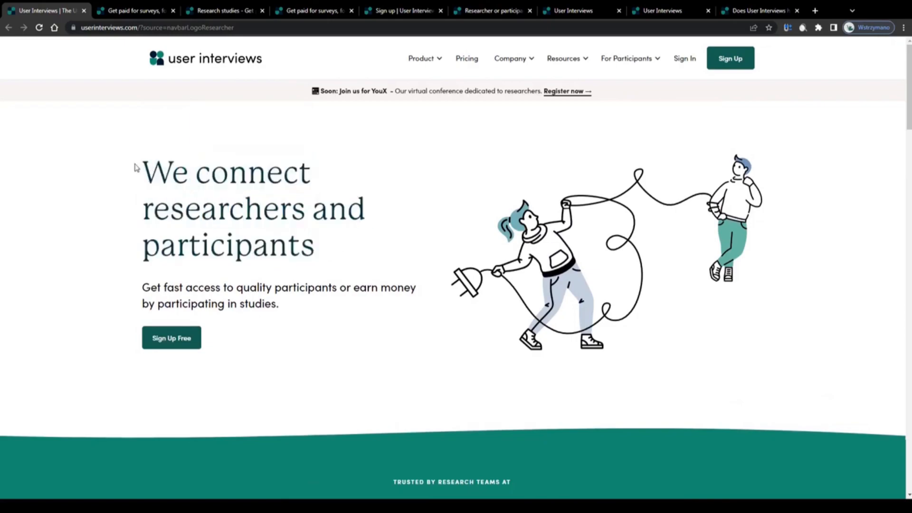
scroll(down, 3)
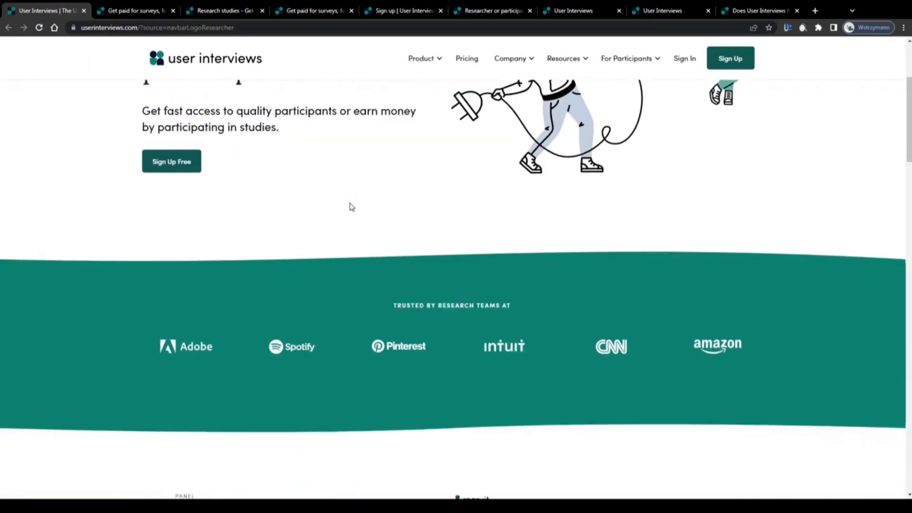
scroll(down, 3)
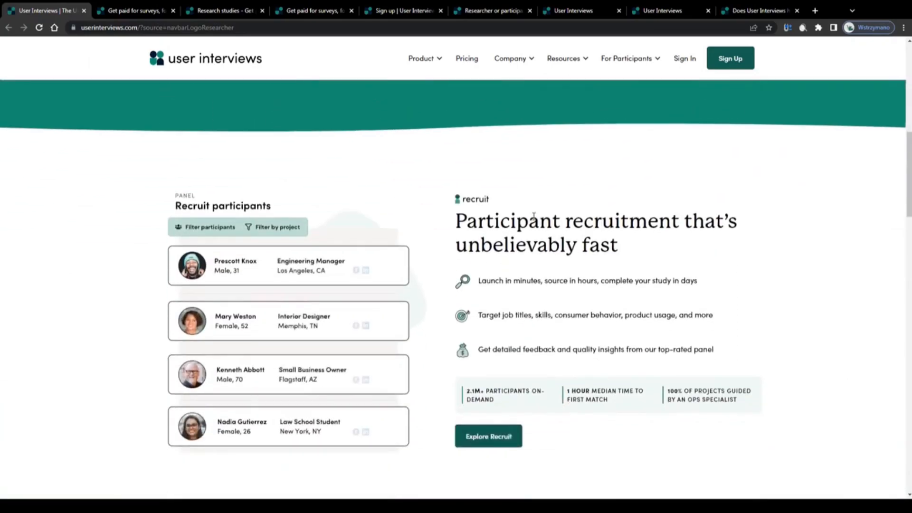
scroll(down, 3)
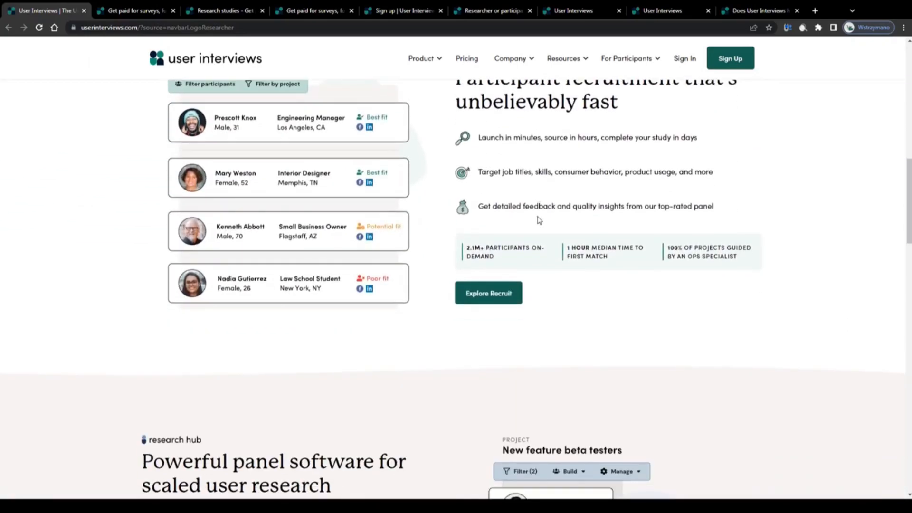
scroll(down, 3)
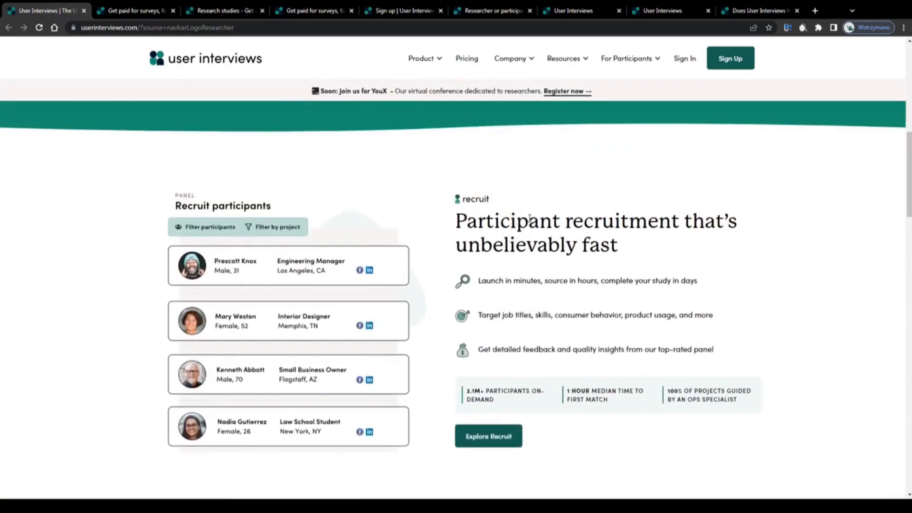
scroll(down, 3)
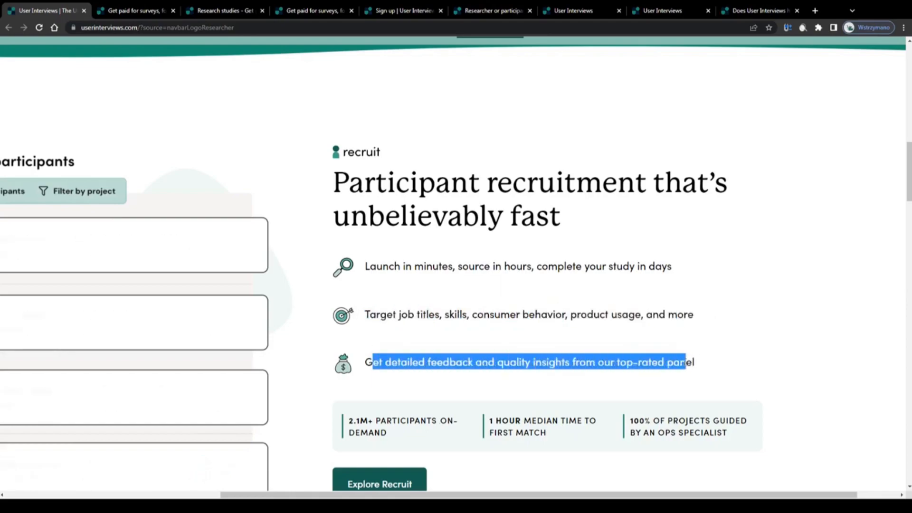
Scroll back and forth to examine the 'unbelievably fast' participant recruitment stats.
scroll(up, 3)
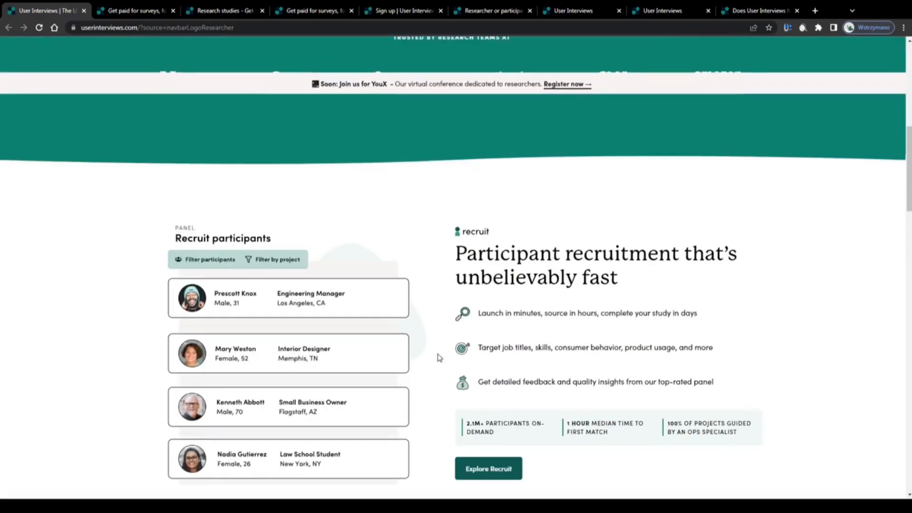
scroll(down, 3)
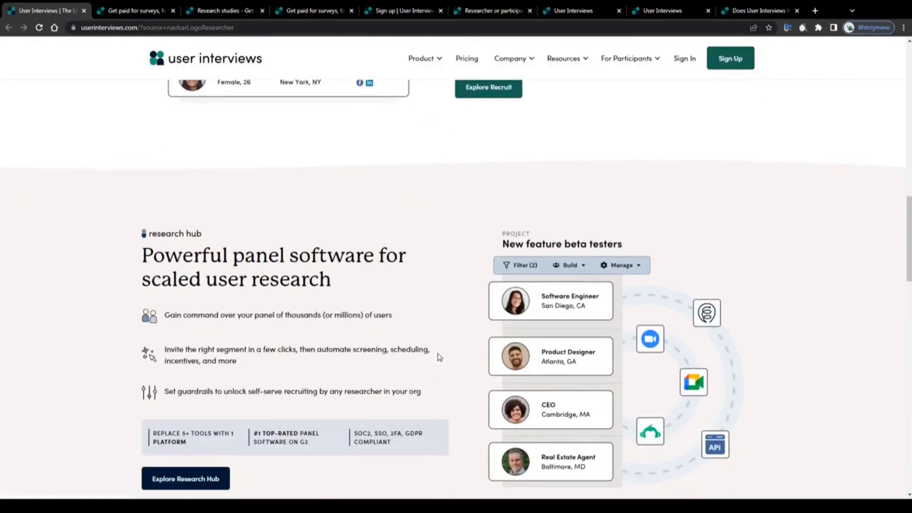
scroll(down, 3)
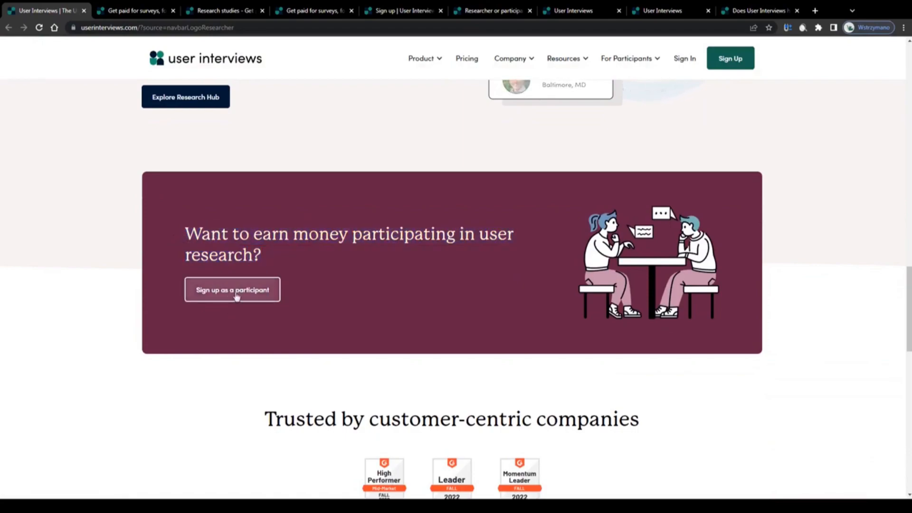
scroll(up, 3)
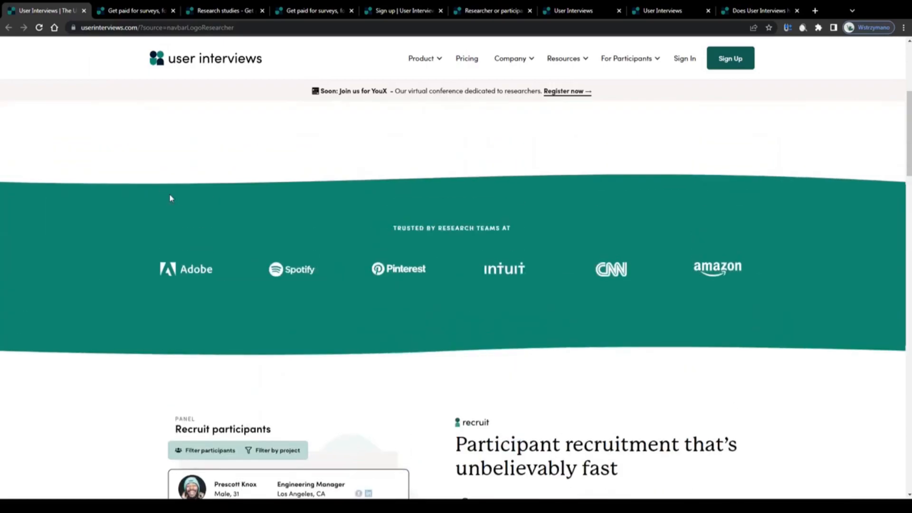
scroll(down, 3)
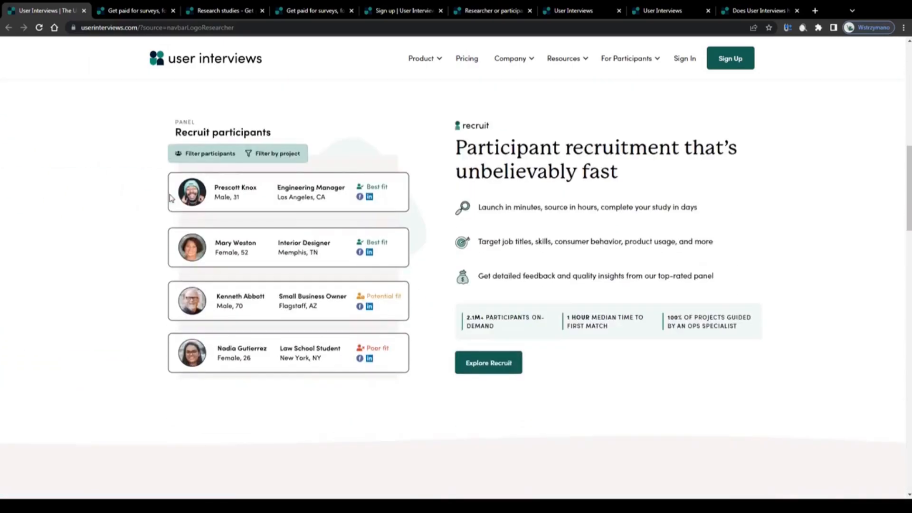
scroll(down, 3)
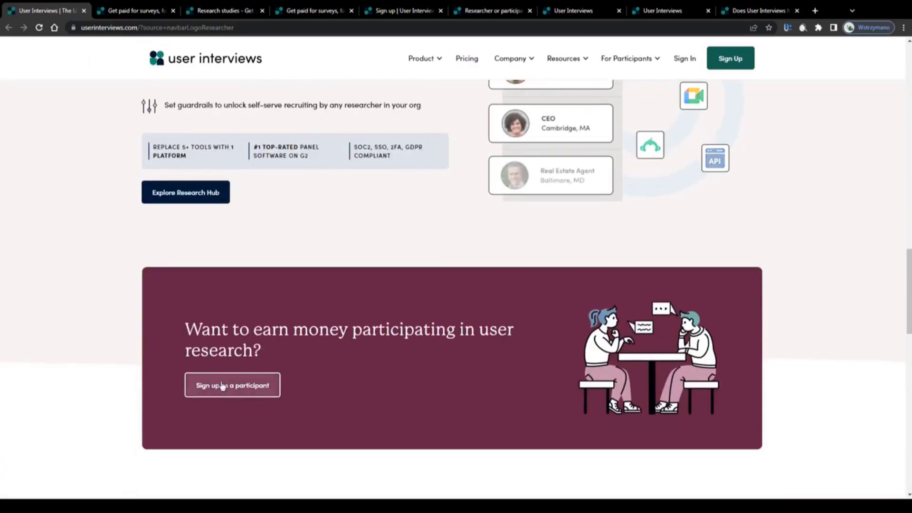
scroll(up, 3)
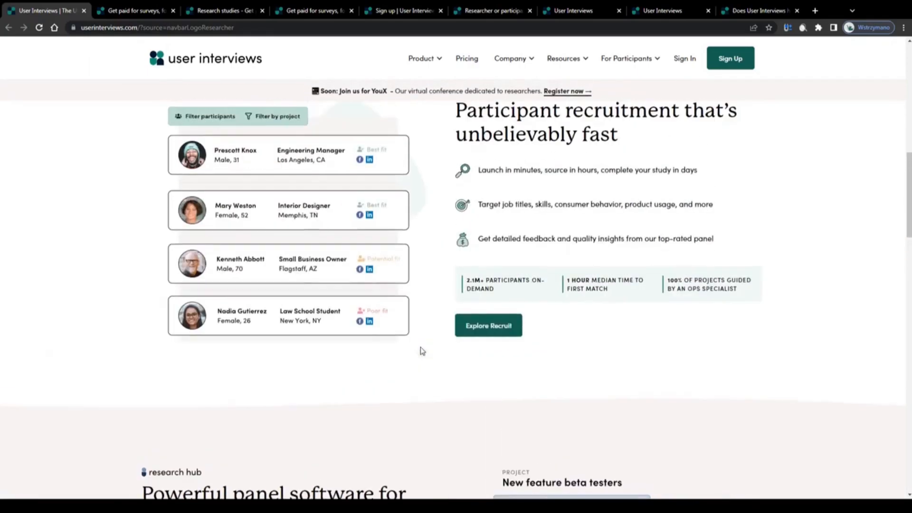
scroll(up, 3)
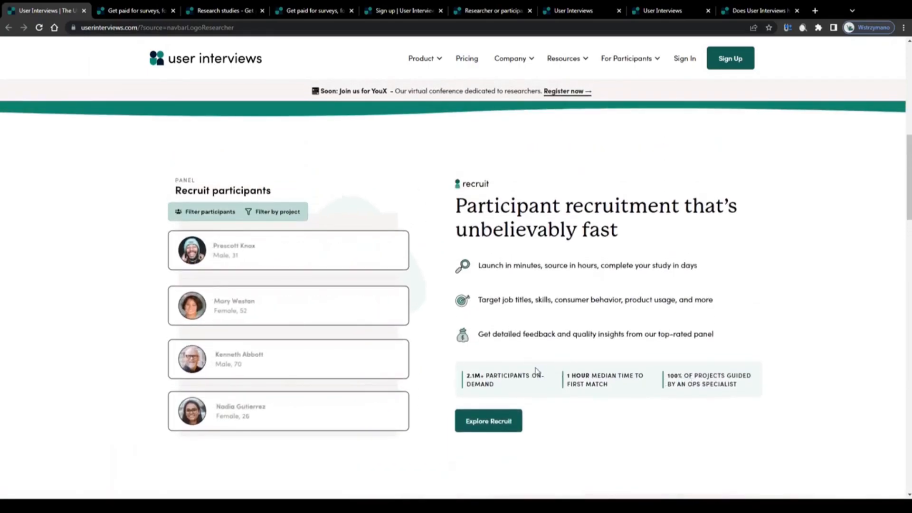
scroll(down, 3)
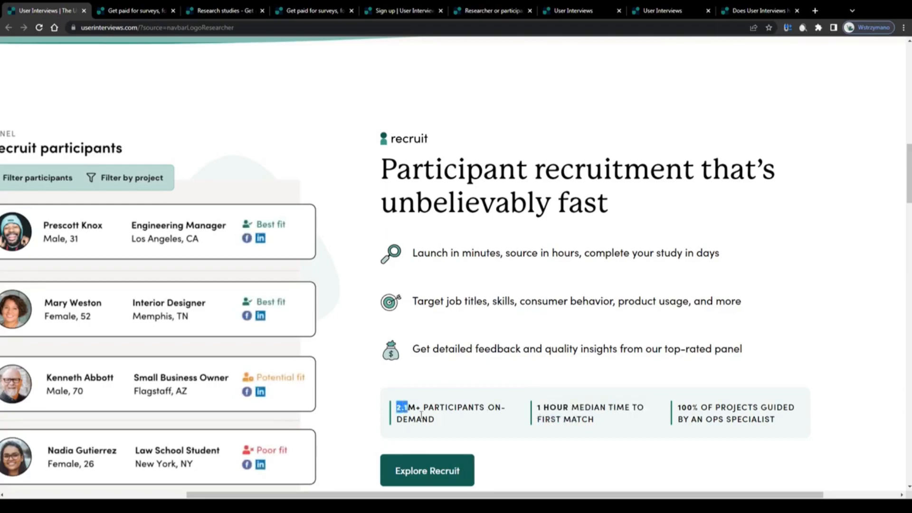
scroll(up, 3)
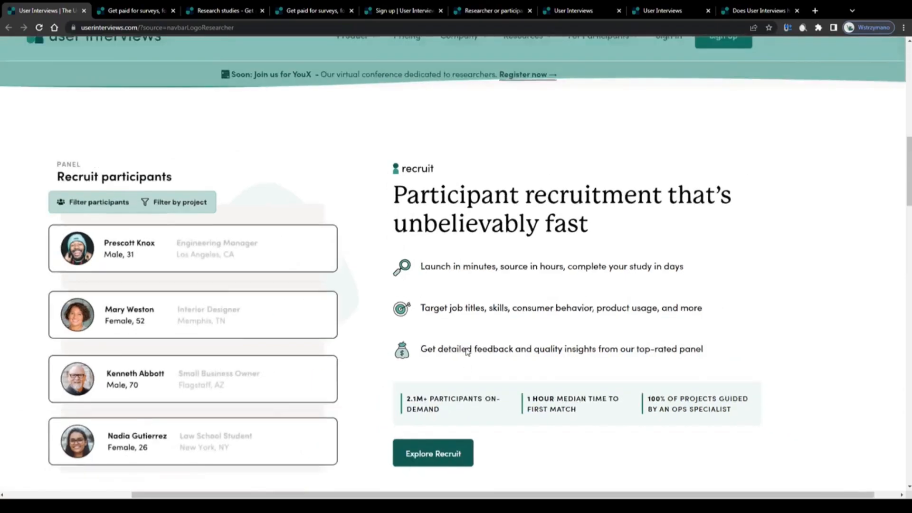
scroll(up, 3)
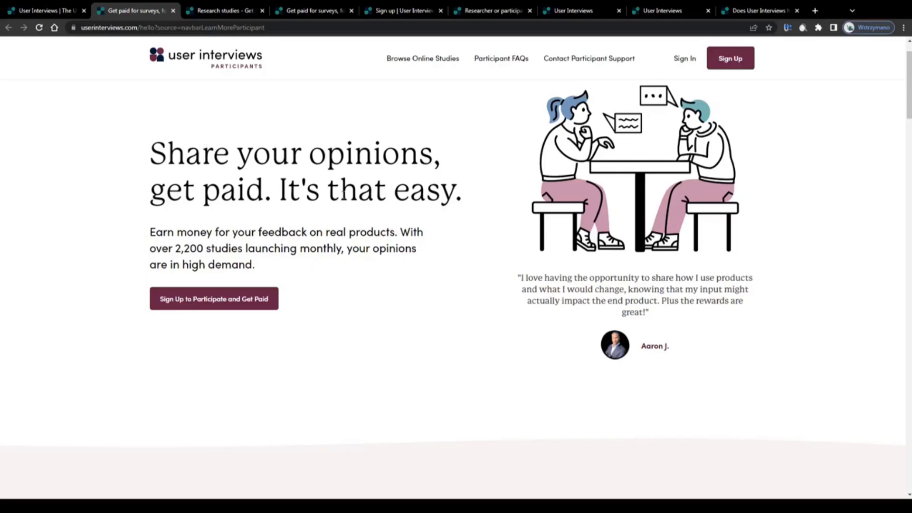
Review 'How participating works' and highlight the 2,200 studies launching monthly claim.
scroll(down, 3)
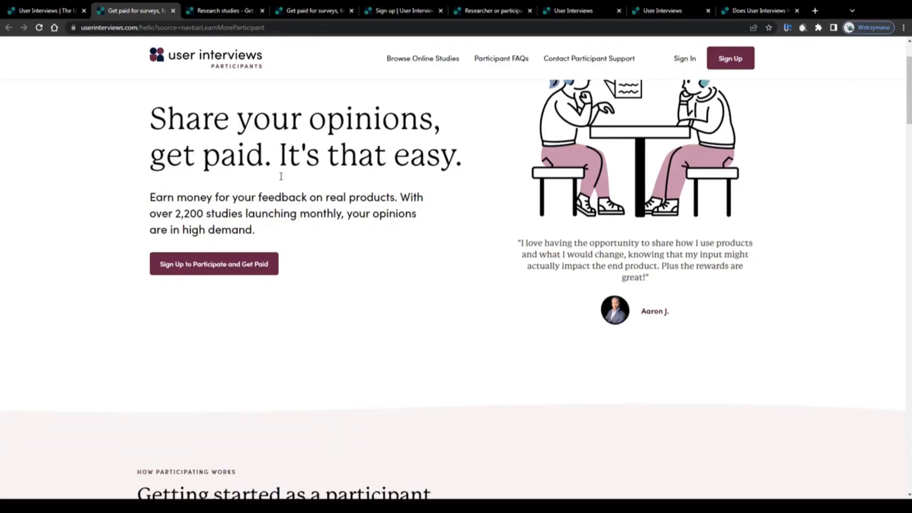
scroll(down, 3)
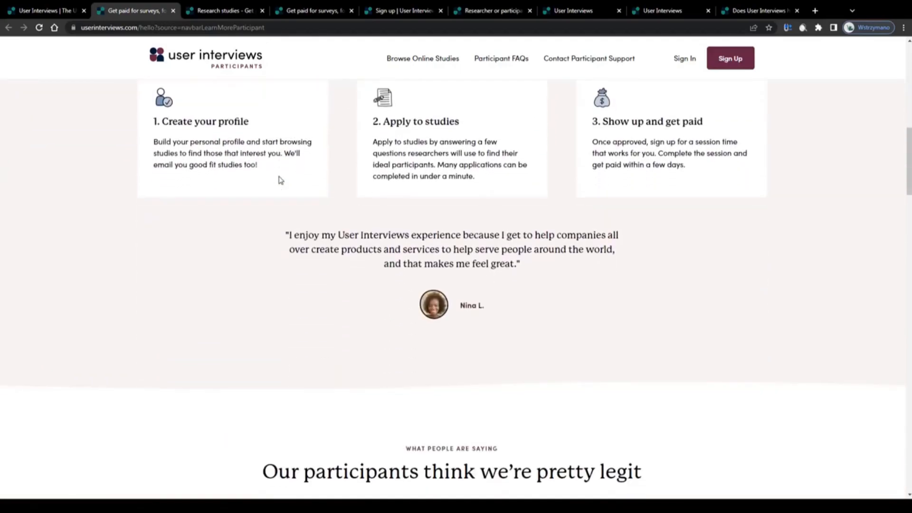
scroll(up, 3)
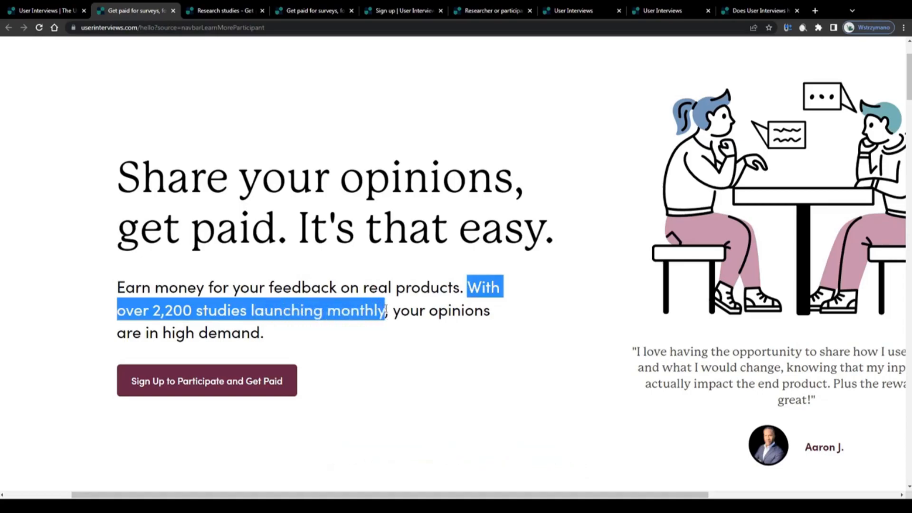
click(457, 287)
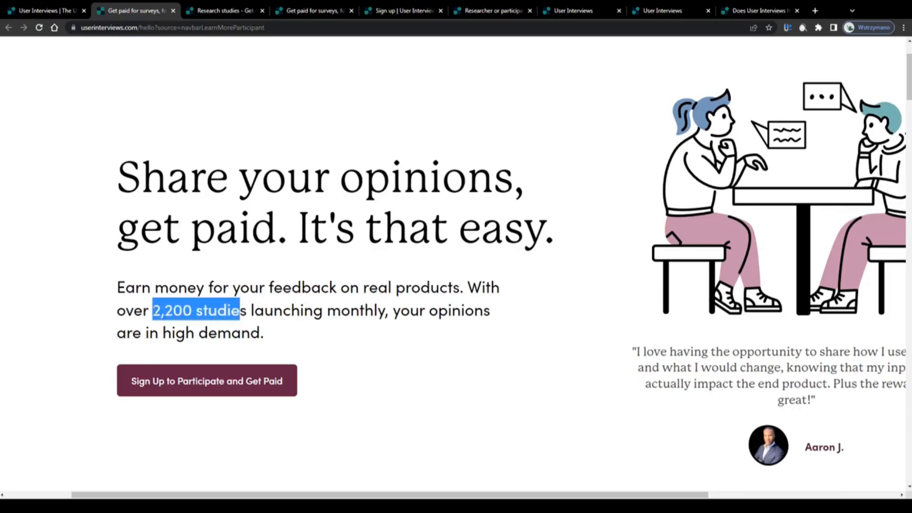
click(224, 11)
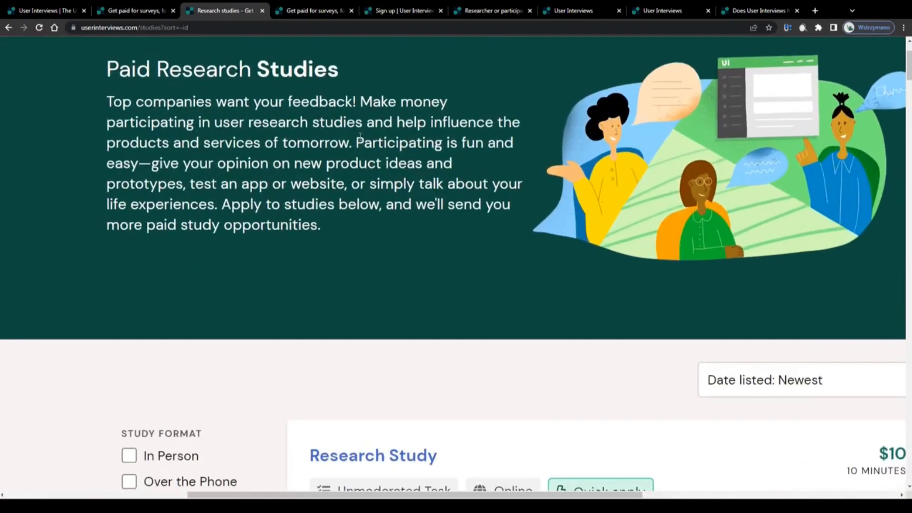
Highlight the 'participating is fun and easy' sentence and other intro text.
drag(357, 143, 263, 163)
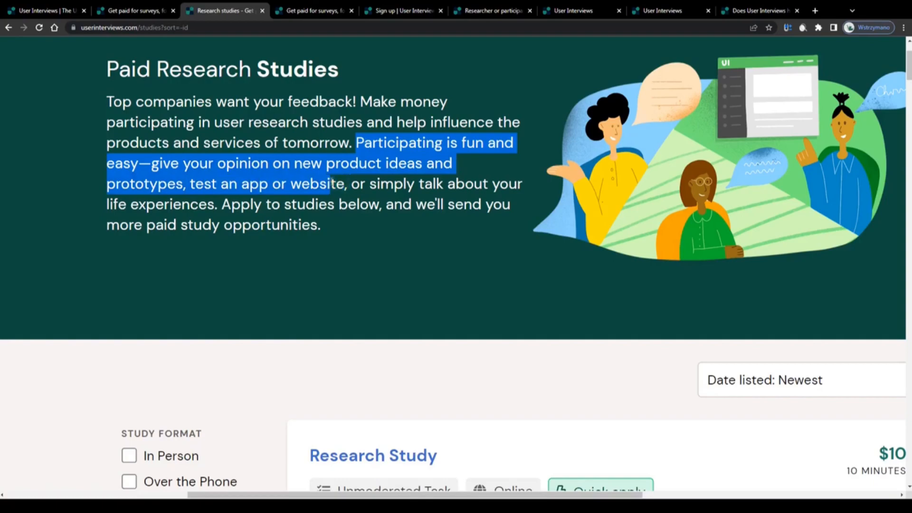
click(358, 163)
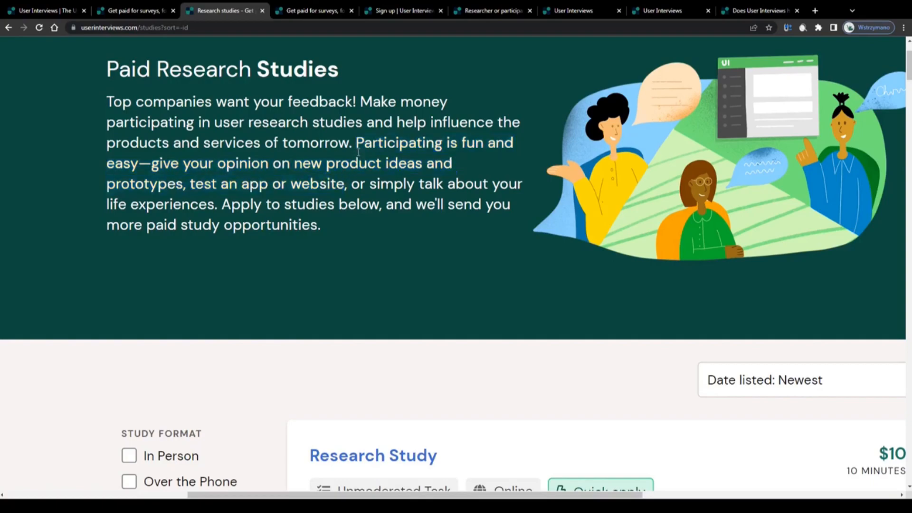
mouse_move(754, 129)
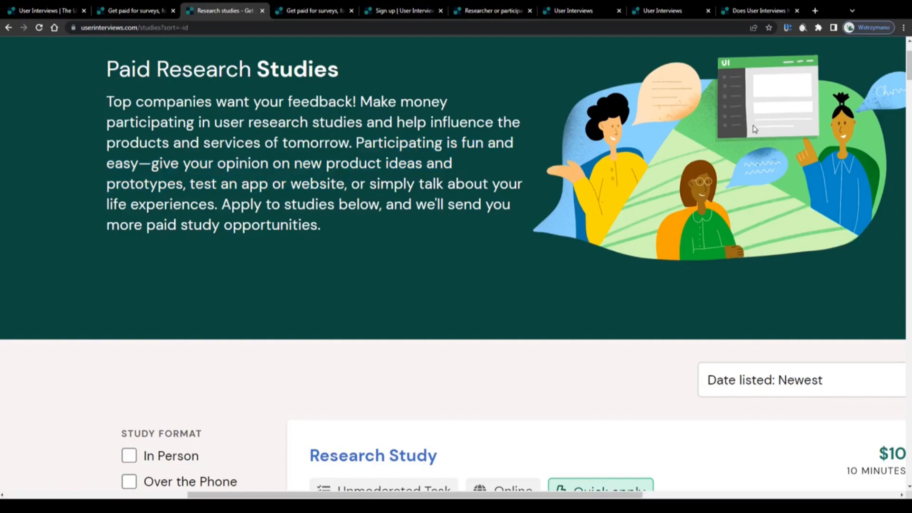
mouse_move(754, 108)
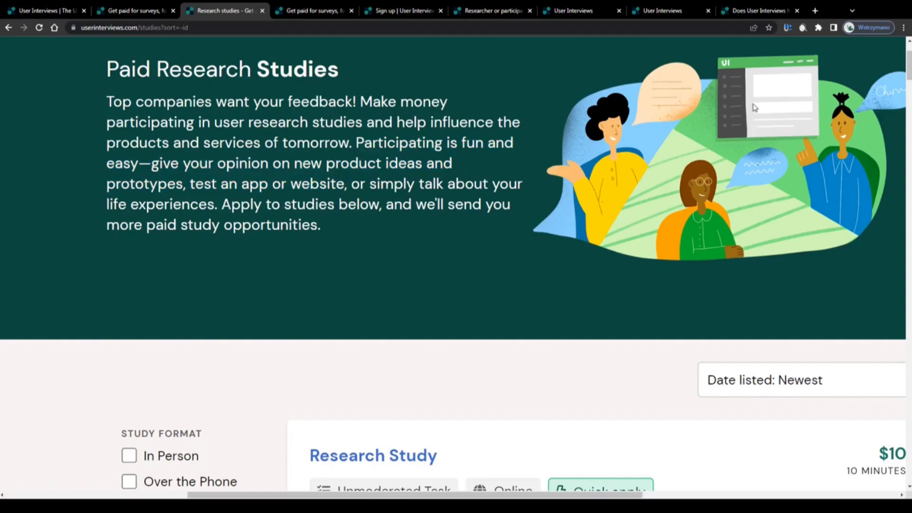
mouse_move(713, 119)
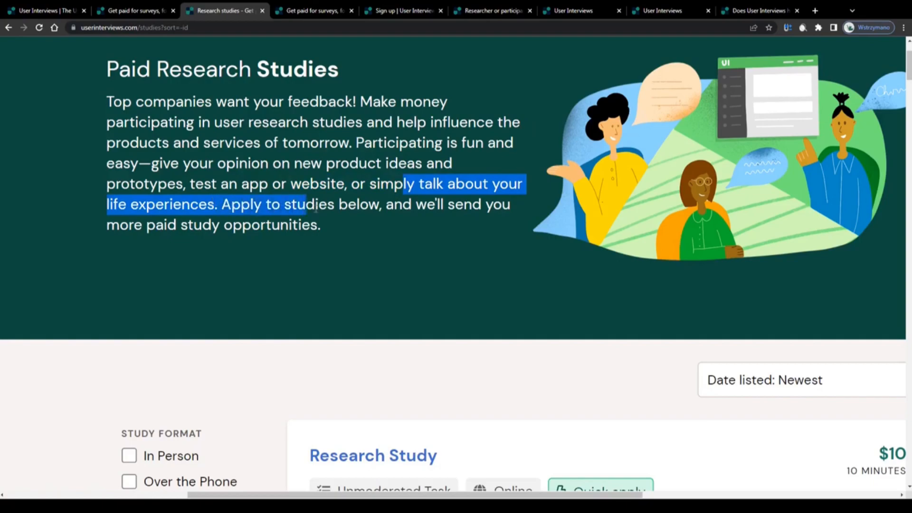
click(349, 204)
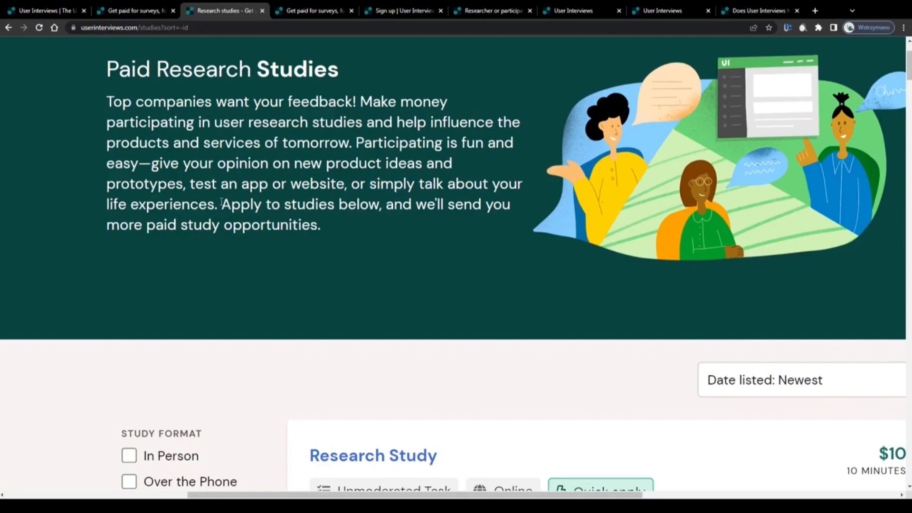
Scroll down to the $50 corporate training and $300 plumbers study listings.
scroll(down, 3)
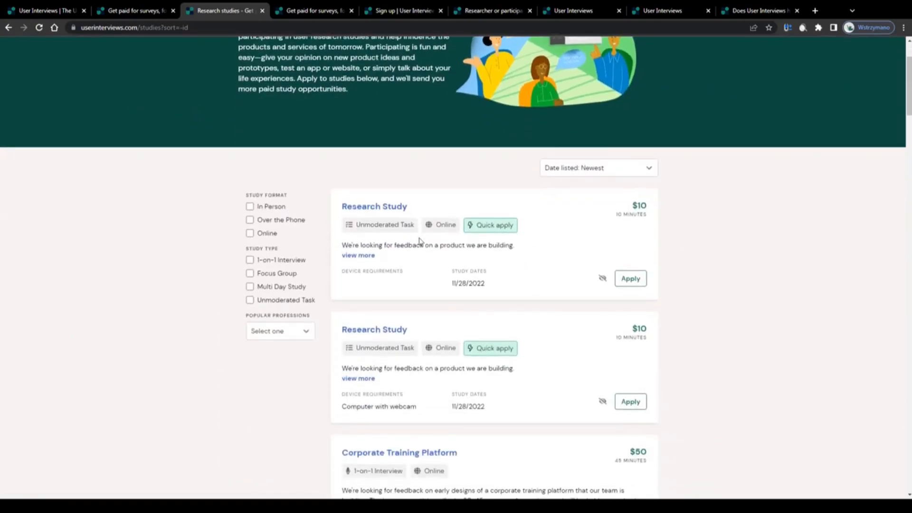
scroll(down, 3)
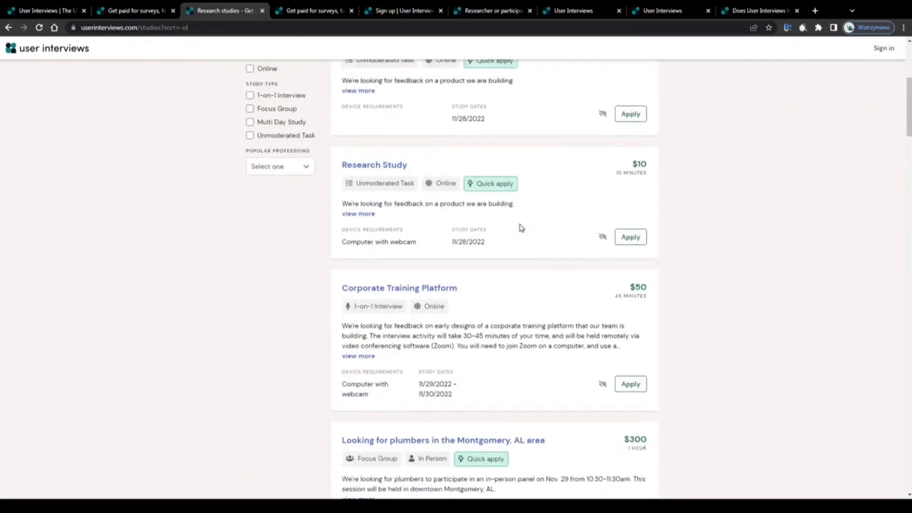
scroll(up, 3)
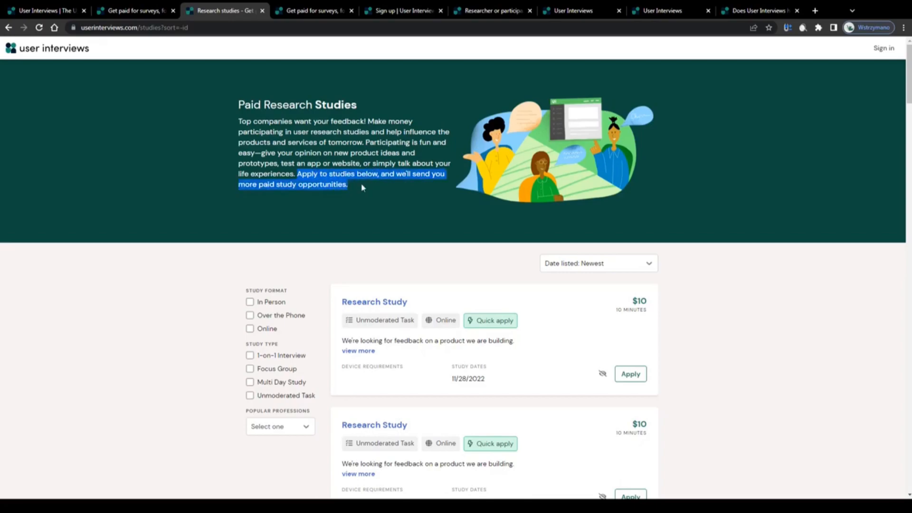
scroll(down, 3)
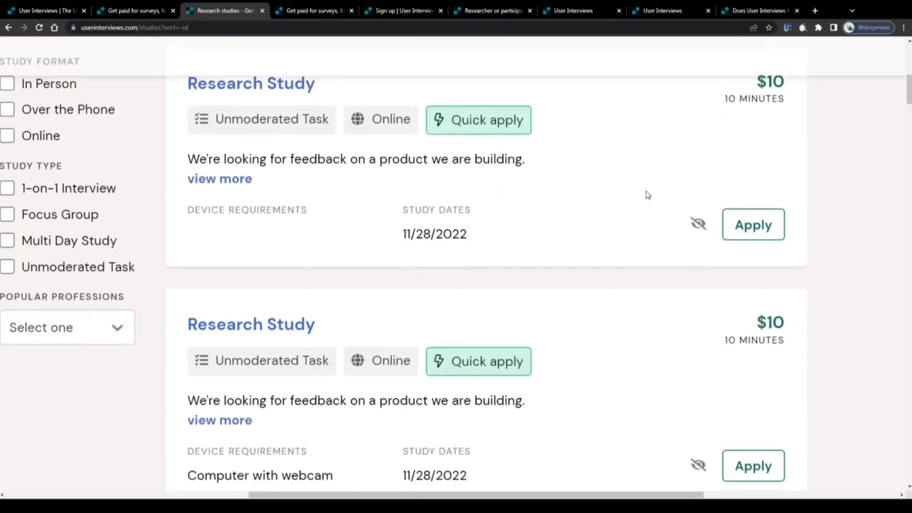
scroll(down, 3)
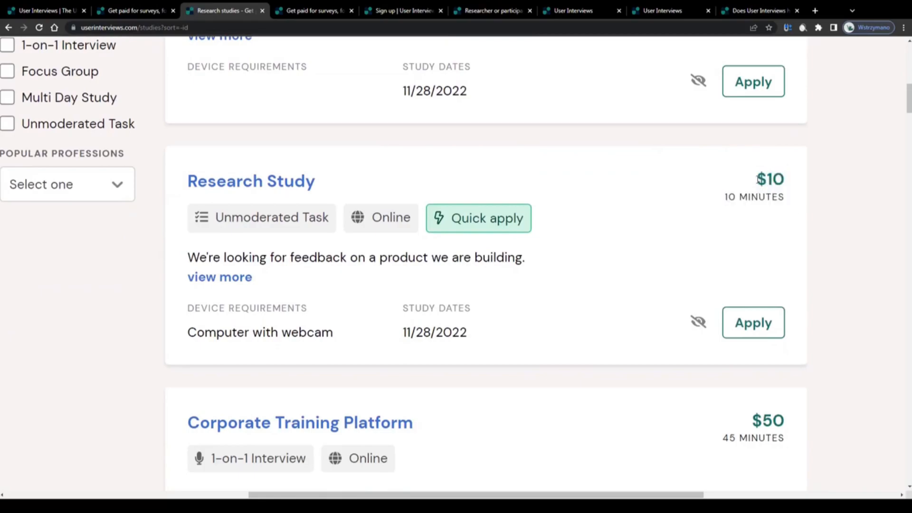
scroll(down, 3)
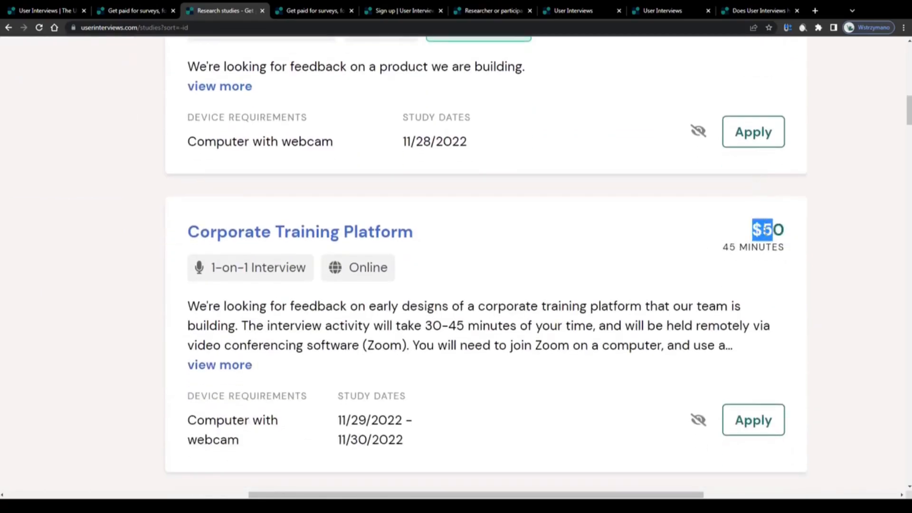
scroll(down, 3)
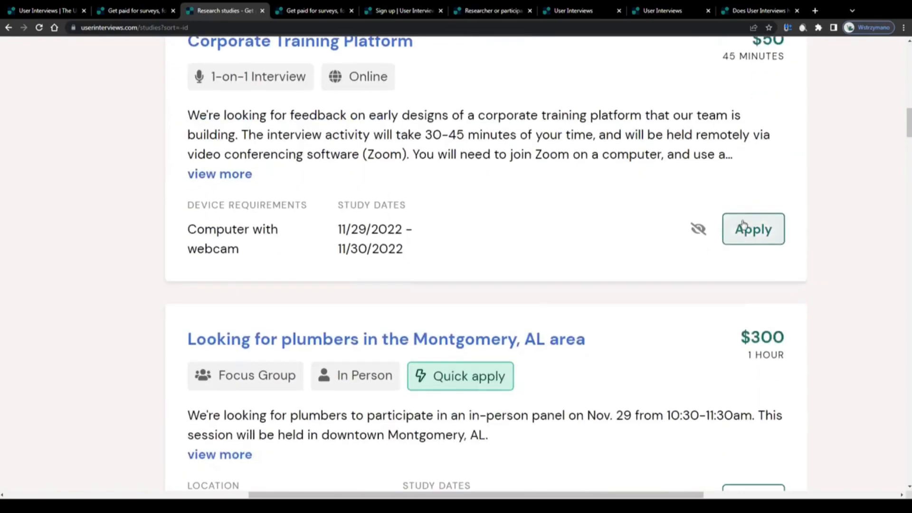
scroll(down, 3)
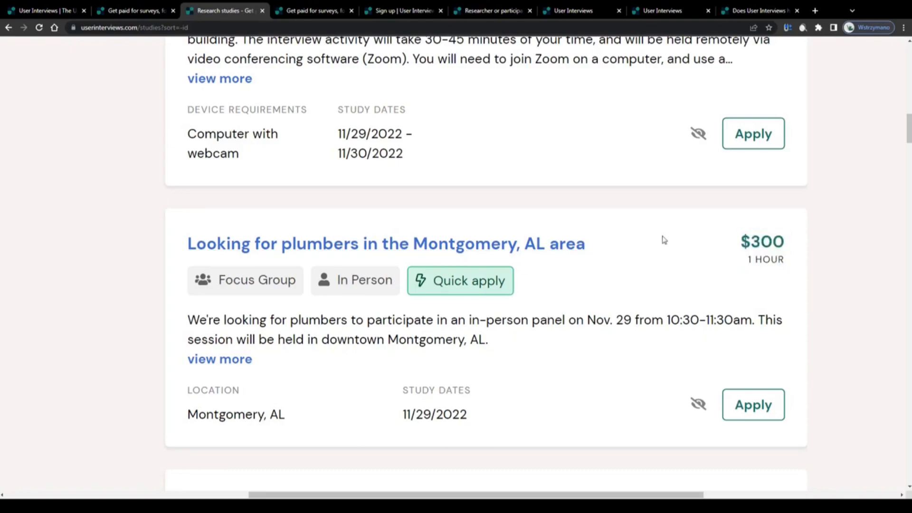
mouse_move(168, 265)
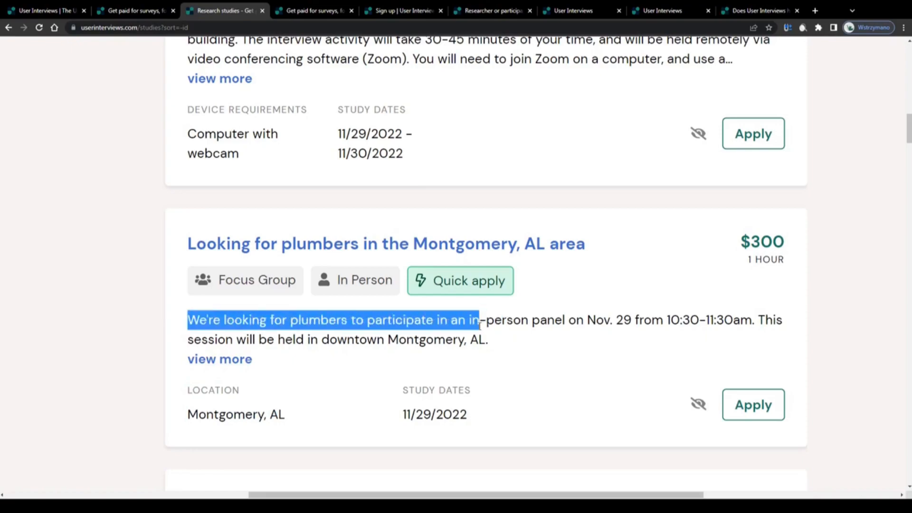
Highlight the plumber study's description and its Montgomery, AL location.
click(191, 346)
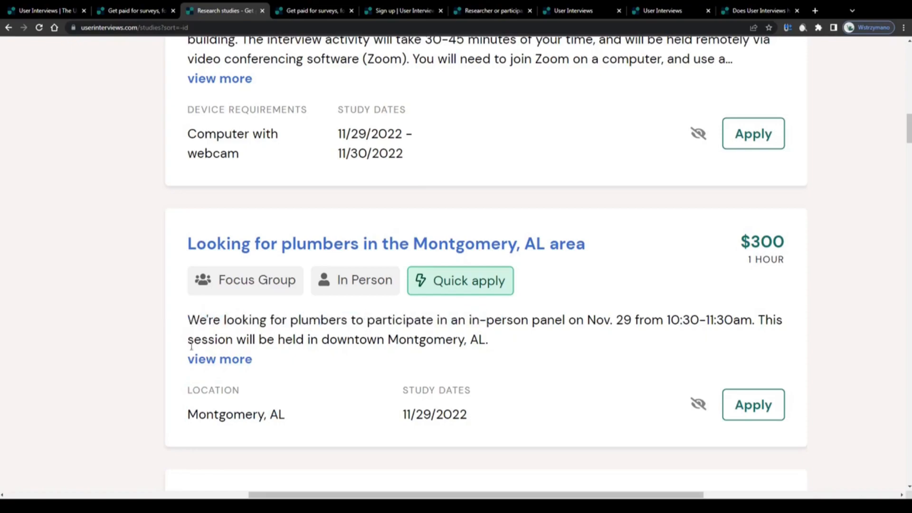
double_click(236, 414)
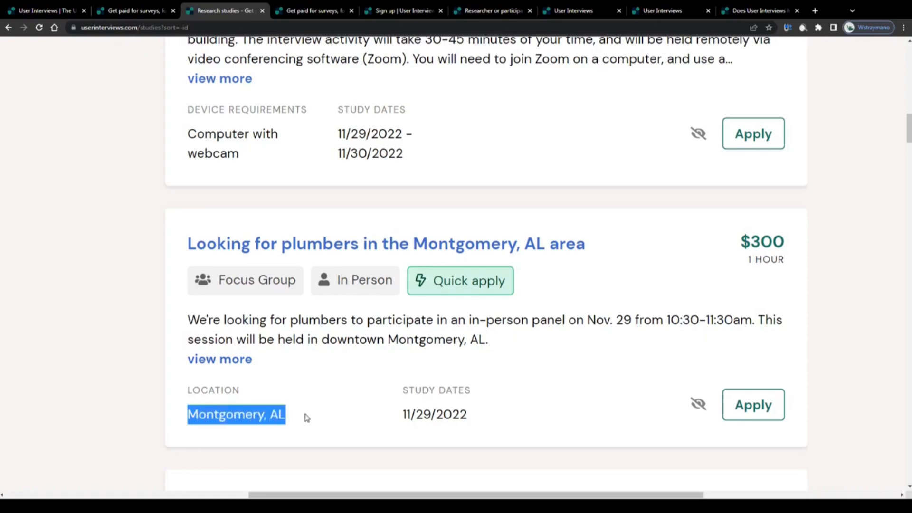
click(187, 319)
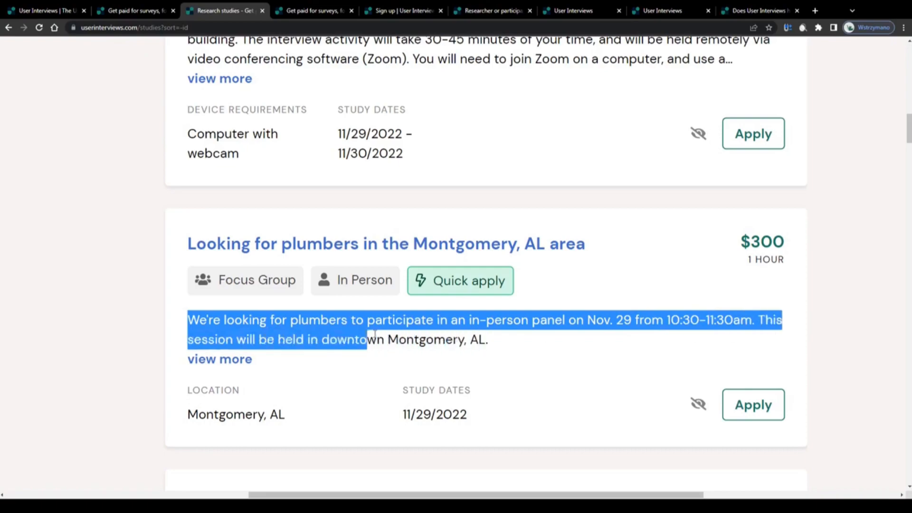
click(271, 319)
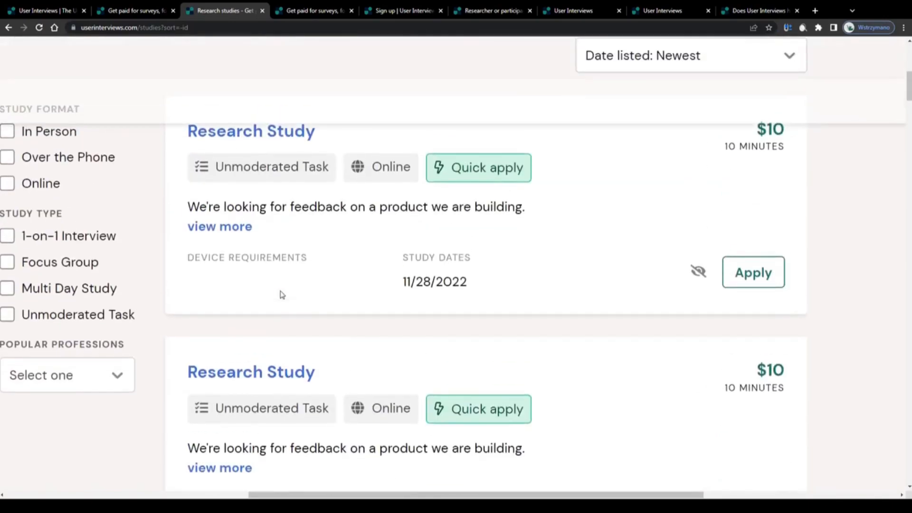
scroll(up, 3)
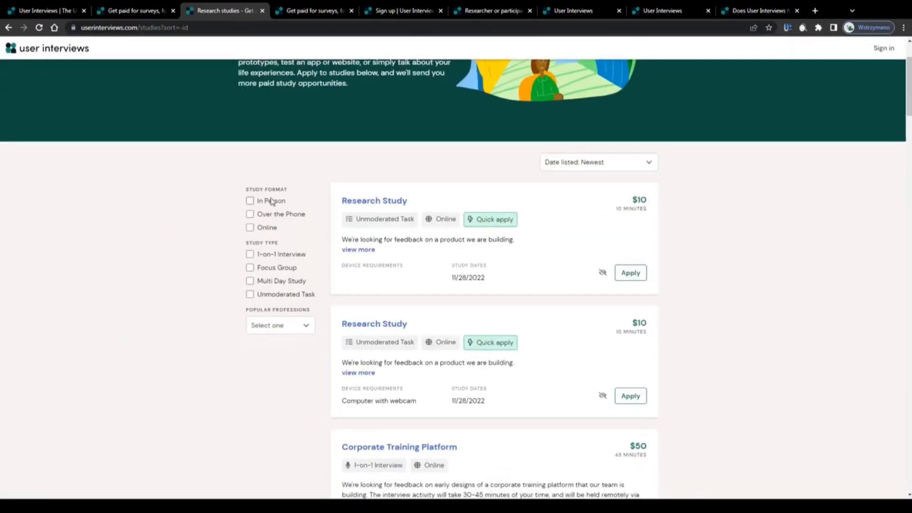
mouse_move(269, 216)
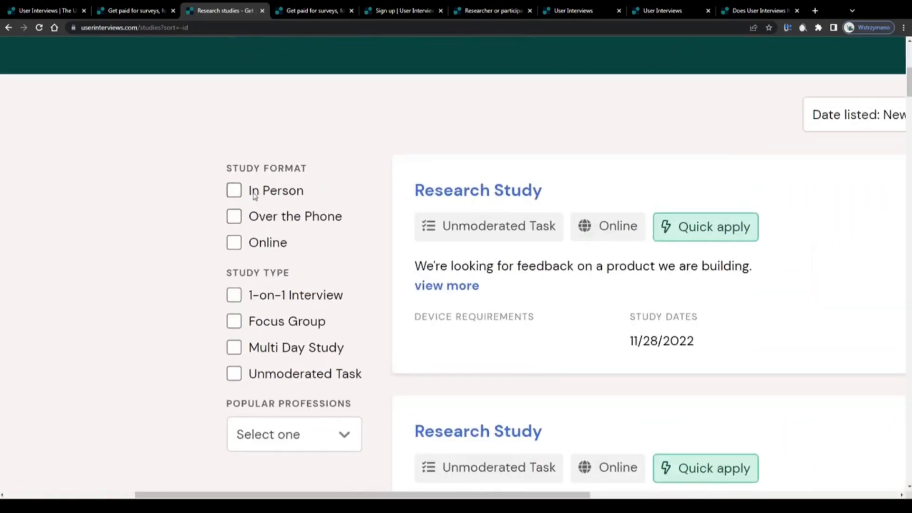
scroll(down, 3)
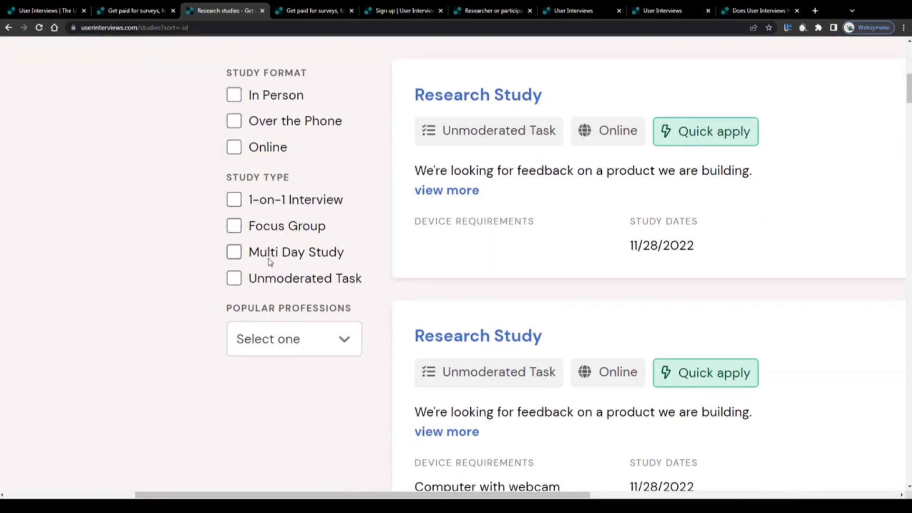
mouse_move(298, 274)
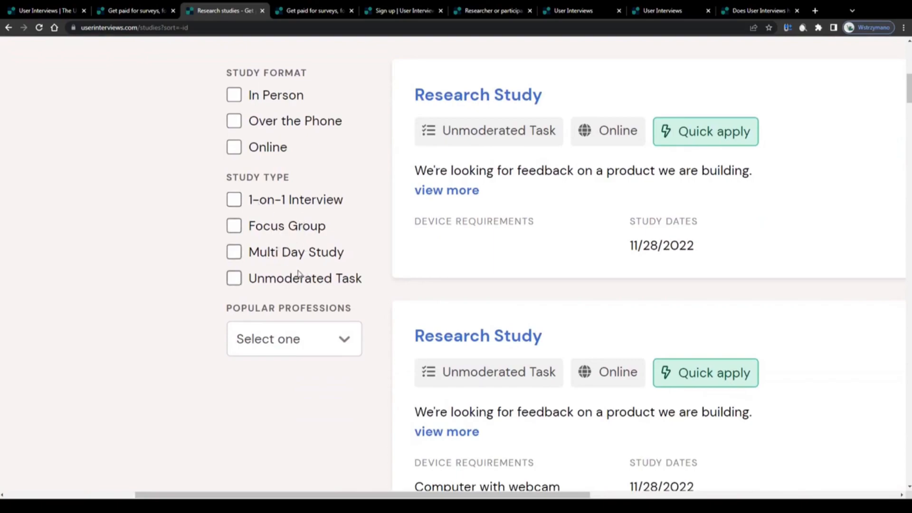
scroll(down, 3)
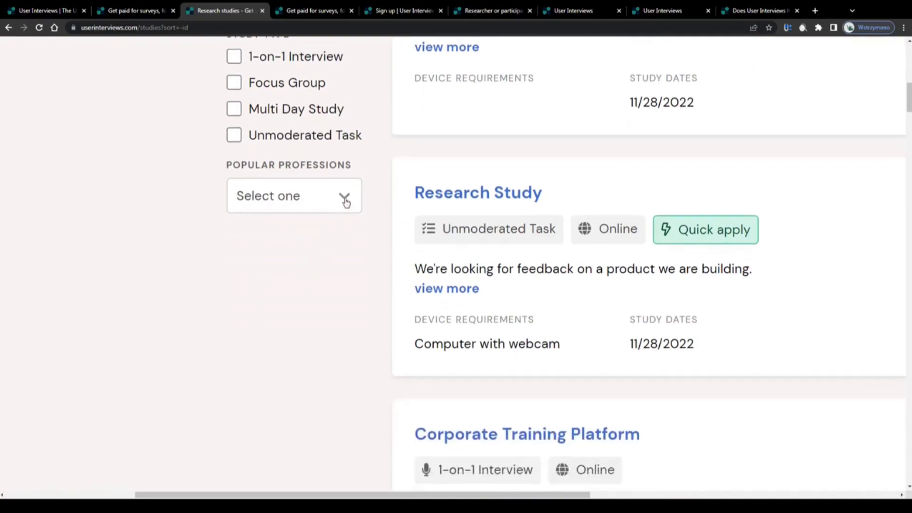
click(294, 196)
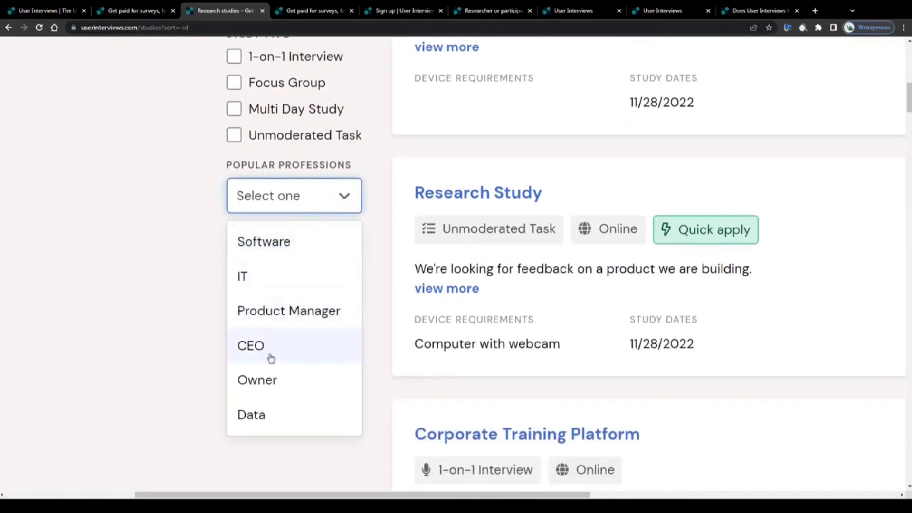
mouse_move(274, 253)
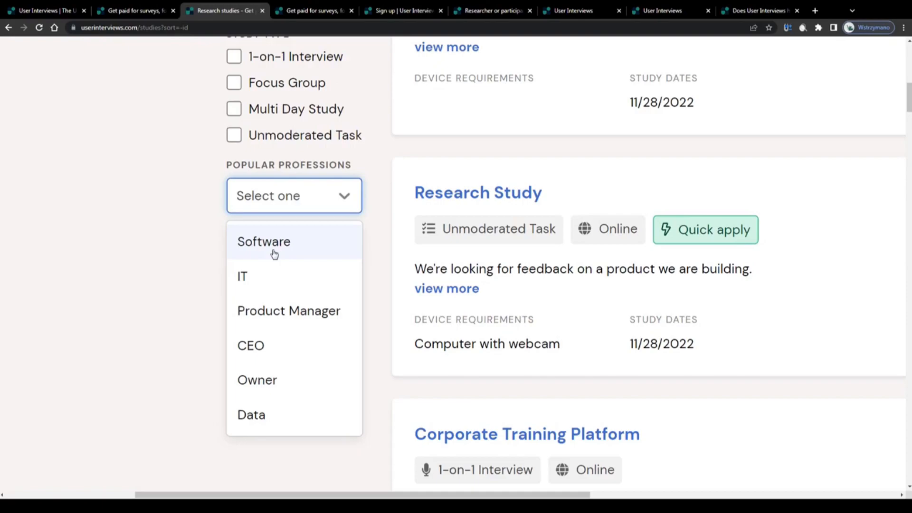
mouse_move(265, 275)
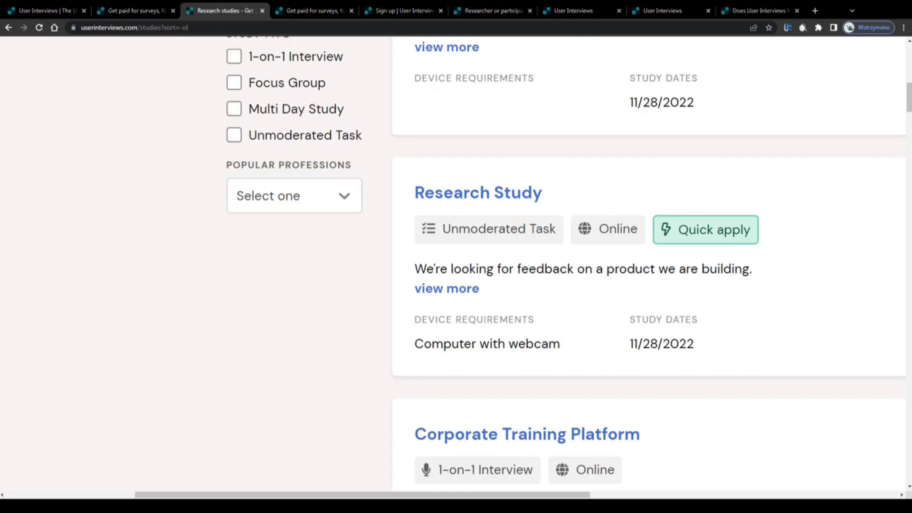
mouse_move(149, 268)
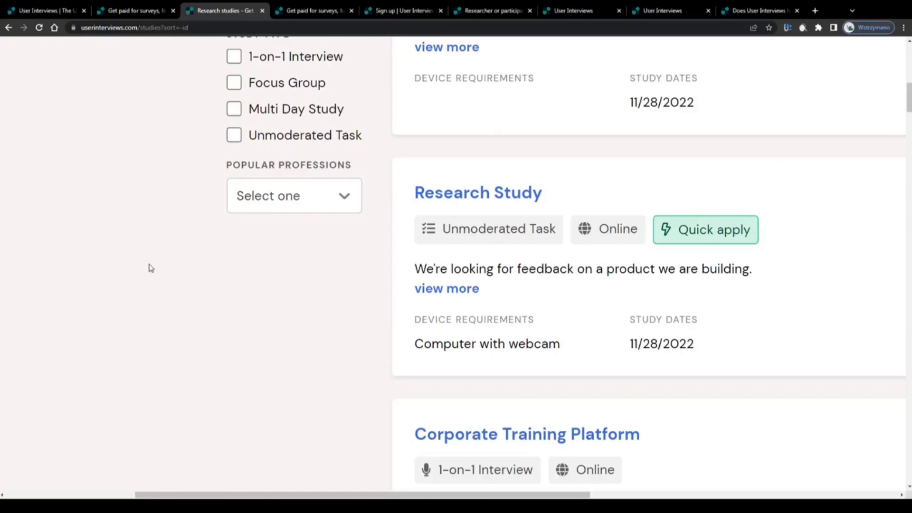
click(314, 10)
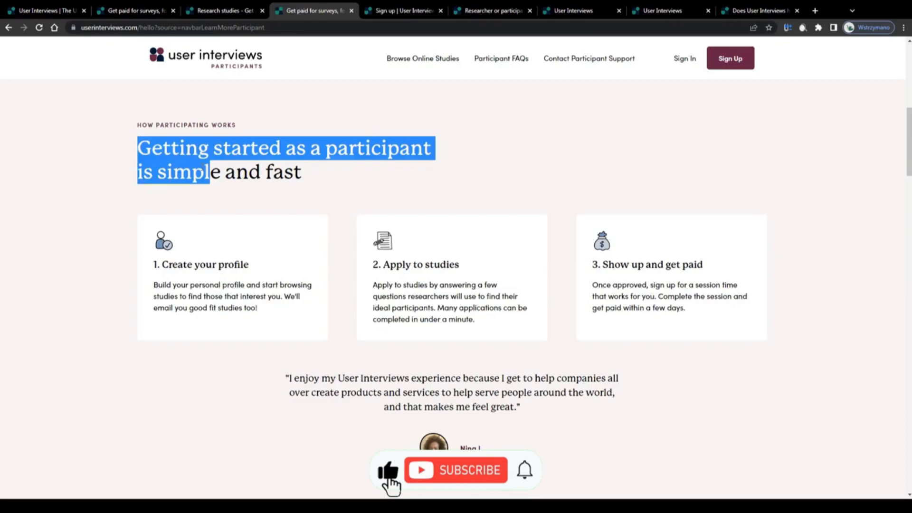
Read the three participating steps, highlighting the first and second descriptions.
scroll(down, 3)
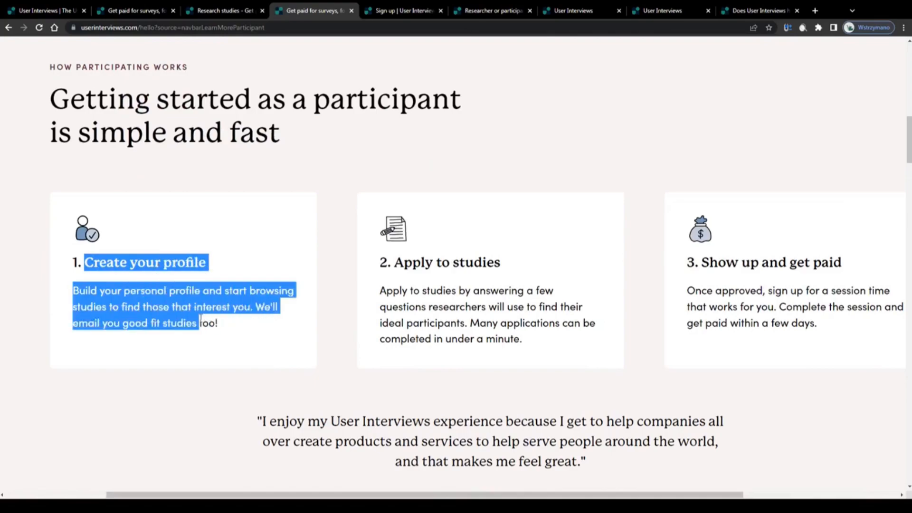
click(439, 274)
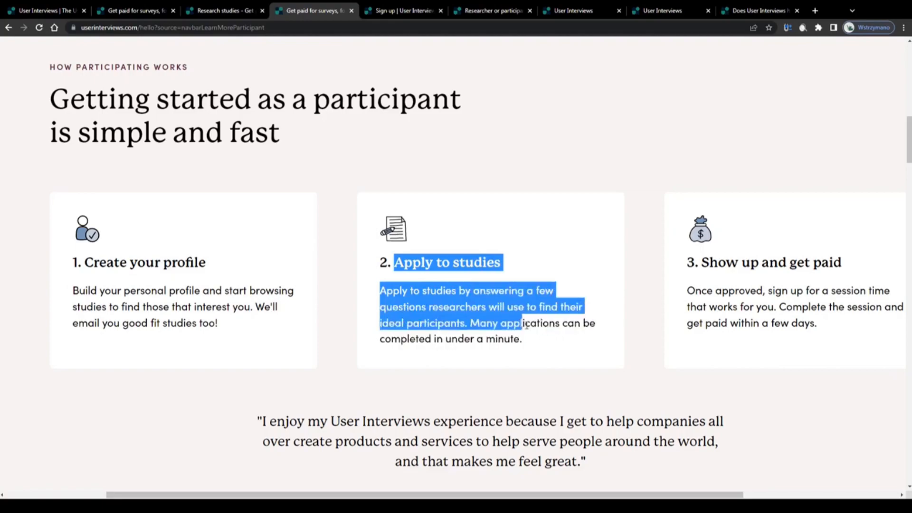
click(392, 290)
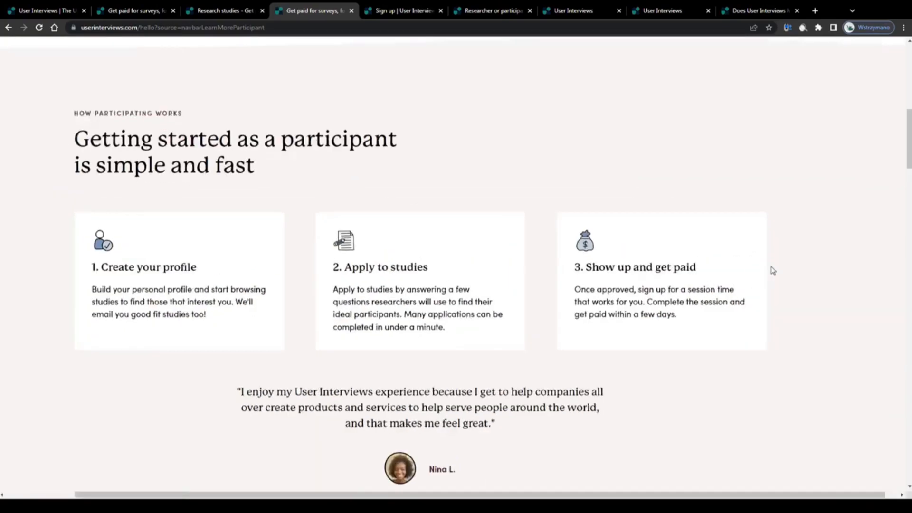
scroll(down, 3)
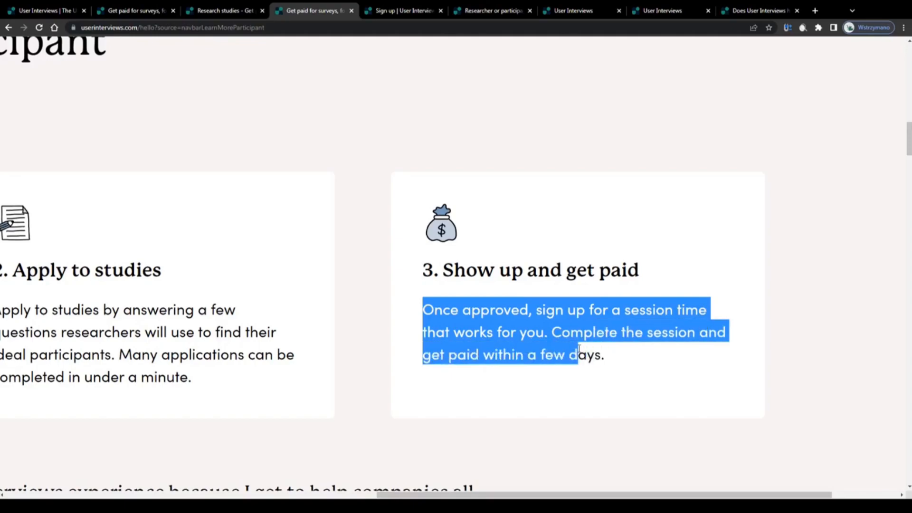
scroll(up, 3)
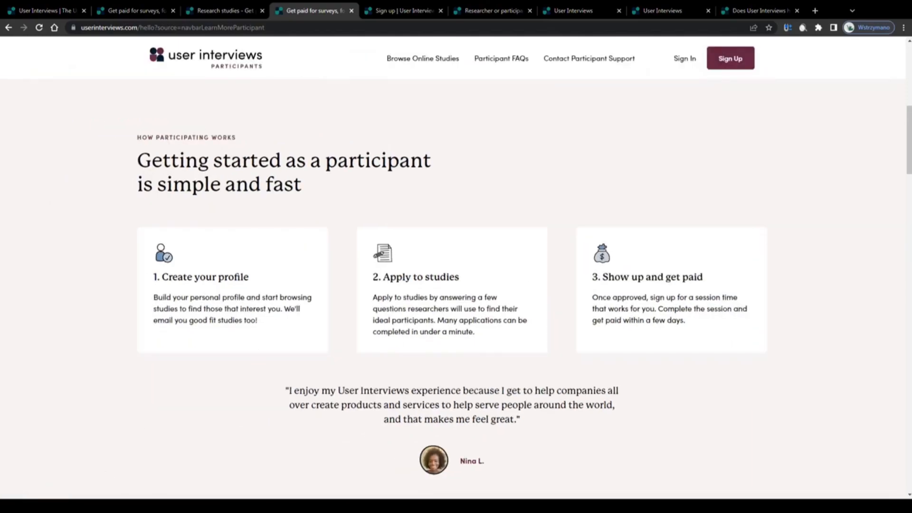
mouse_move(601, 164)
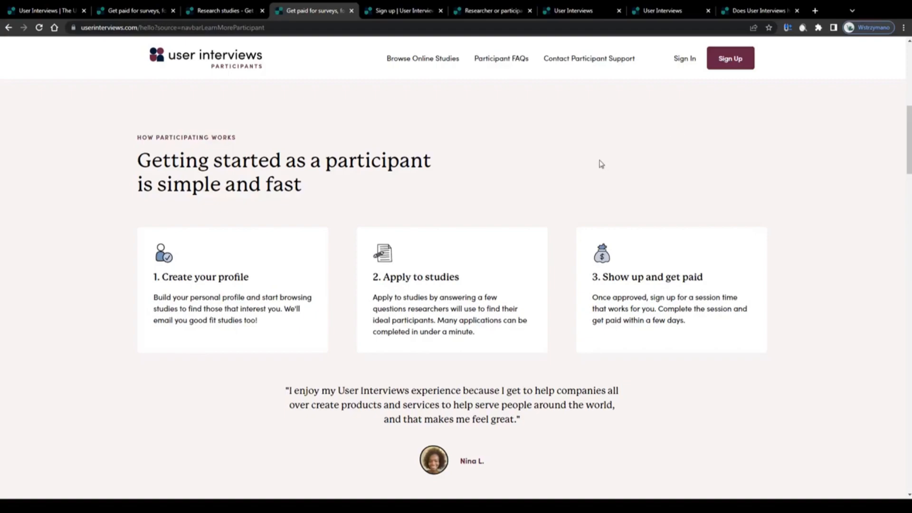
scroll(down, 3)
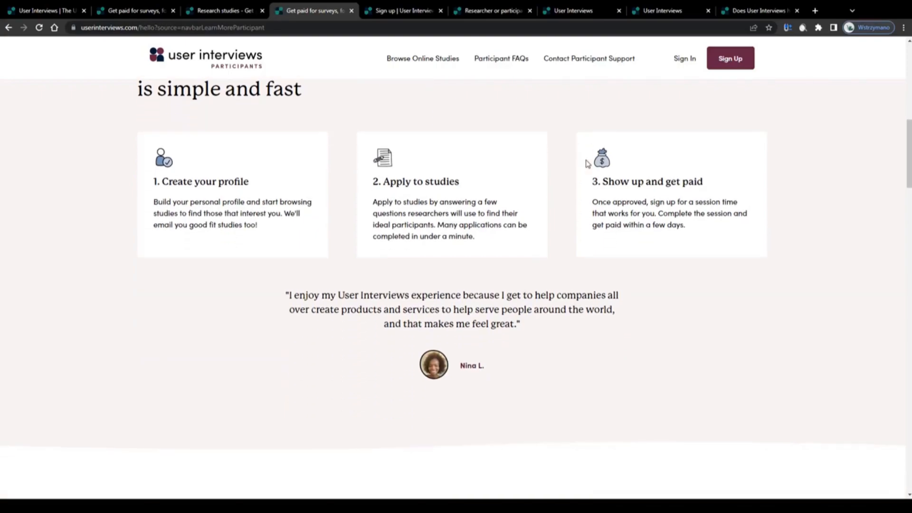
scroll(up, 3)
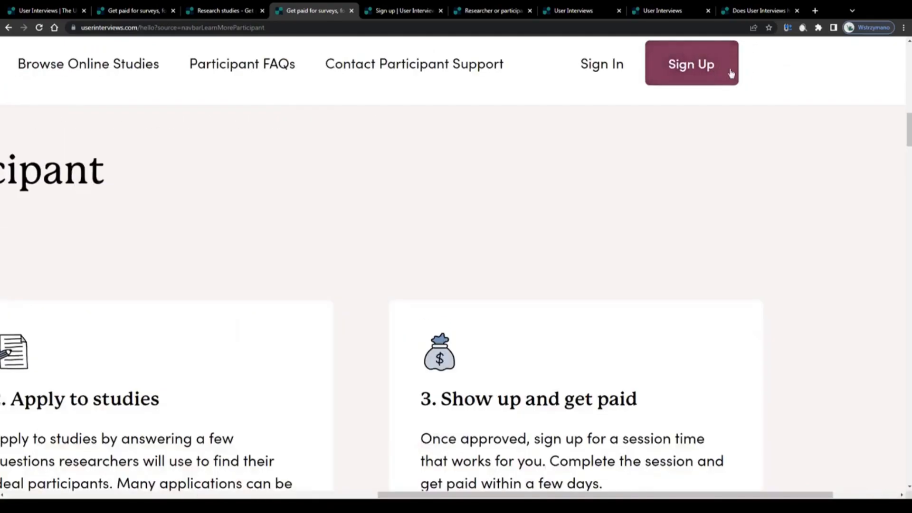
View the zoomed-in participant sign-up form for email, phone and password.
click(691, 63)
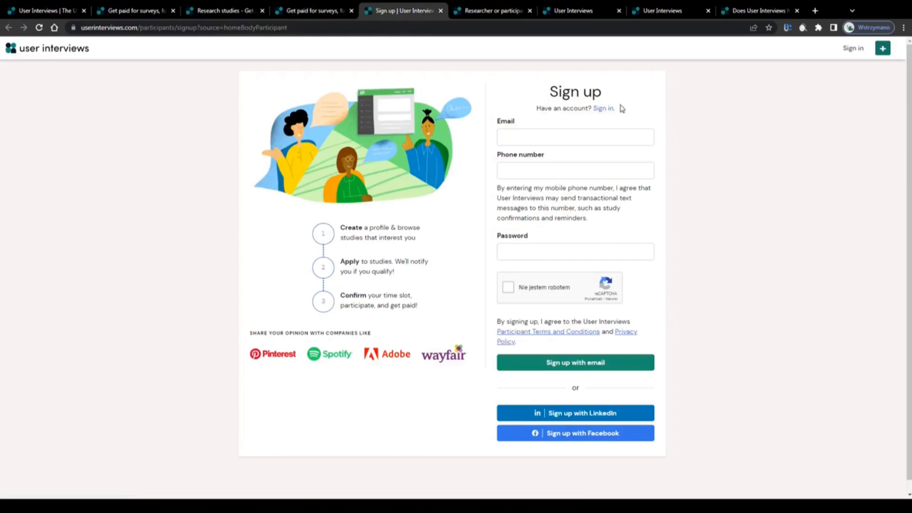
key(ctrl+plus)
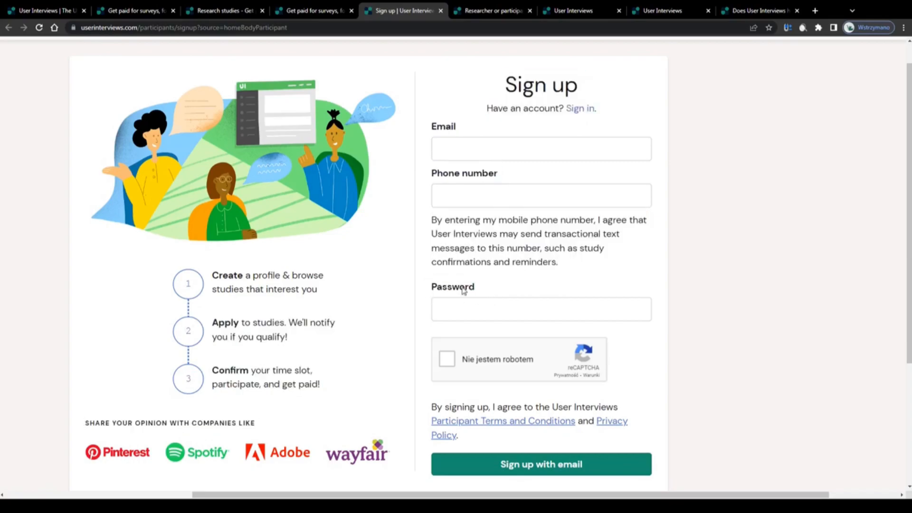
scroll(down, 3)
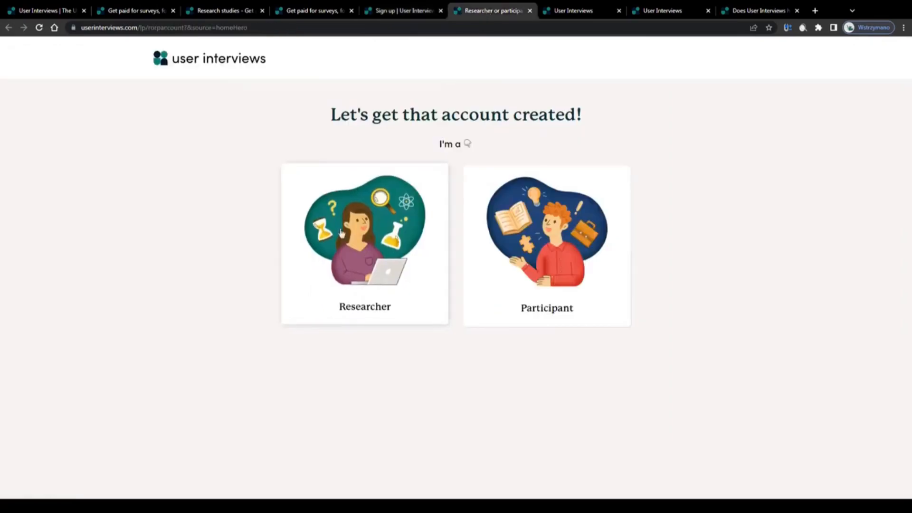
mouse_move(398, 233)
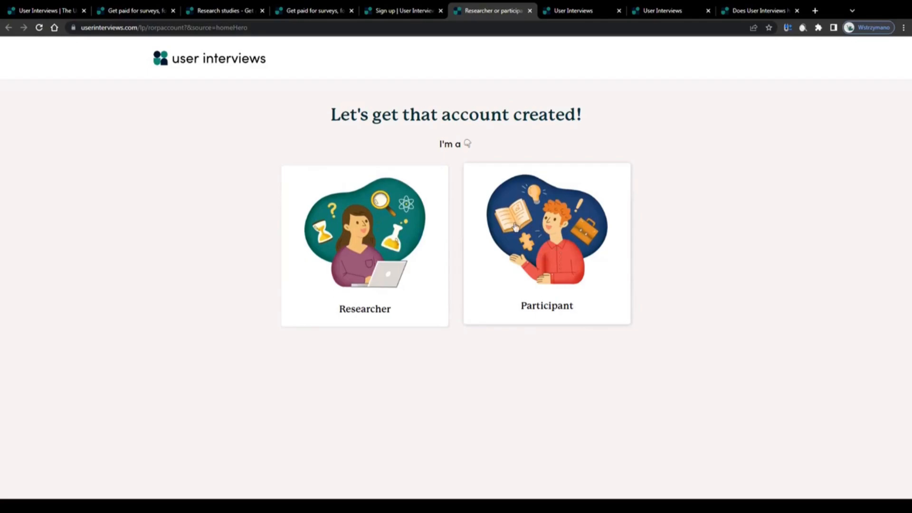
mouse_move(578, 157)
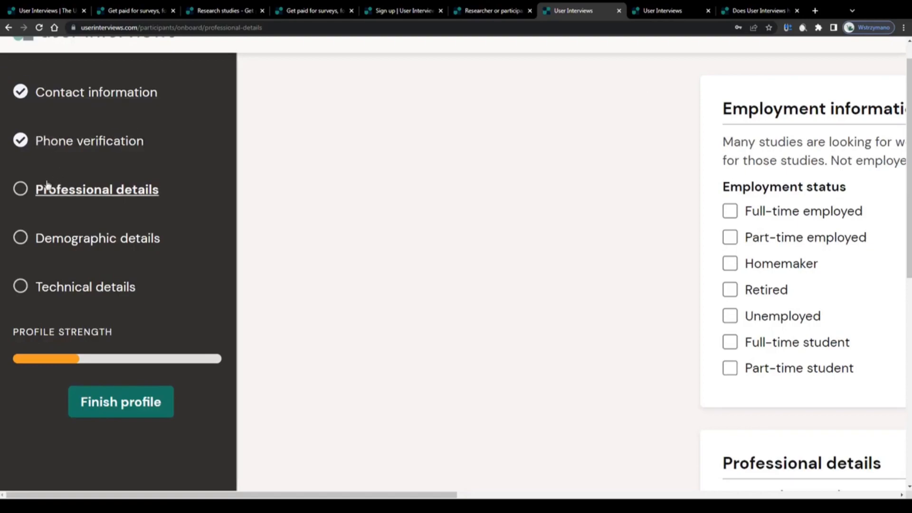
mouse_move(55, 192)
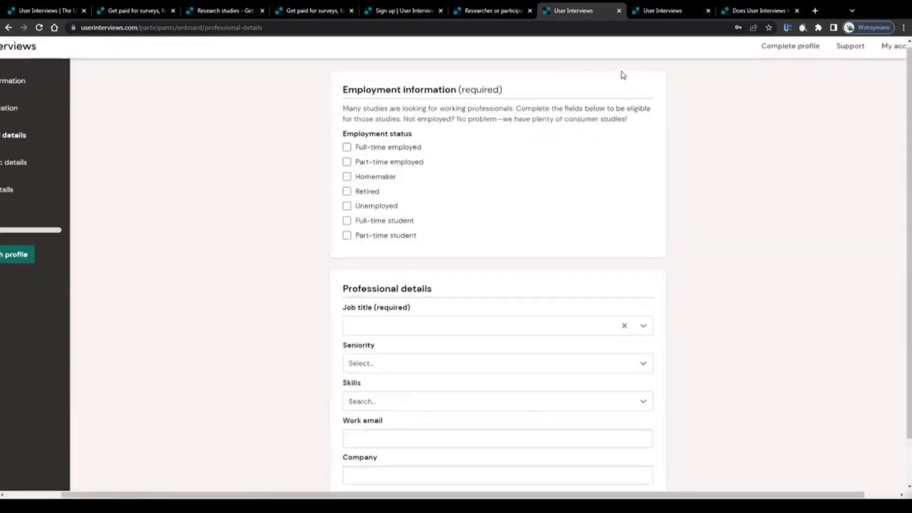
Scroll through the Professional details form and zoom in on Employment status.
scroll(down, 3)
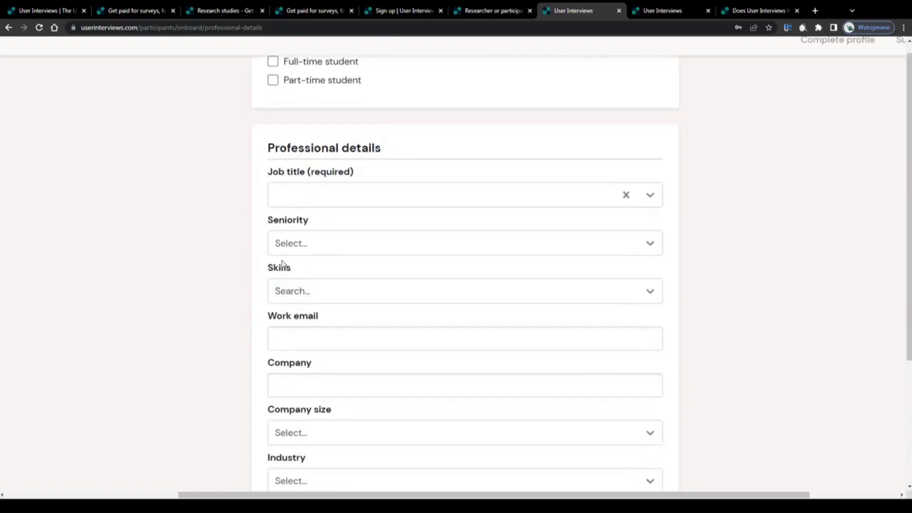
scroll(down, 3)
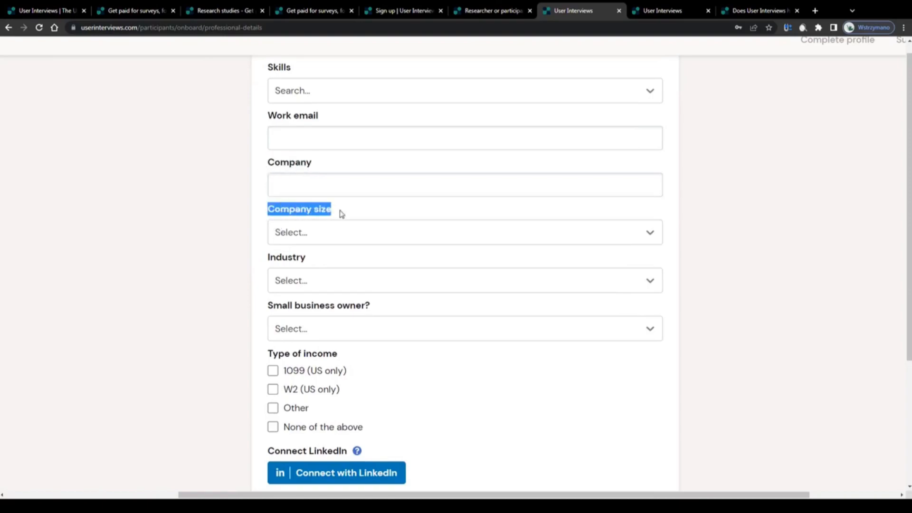
scroll(down, 3)
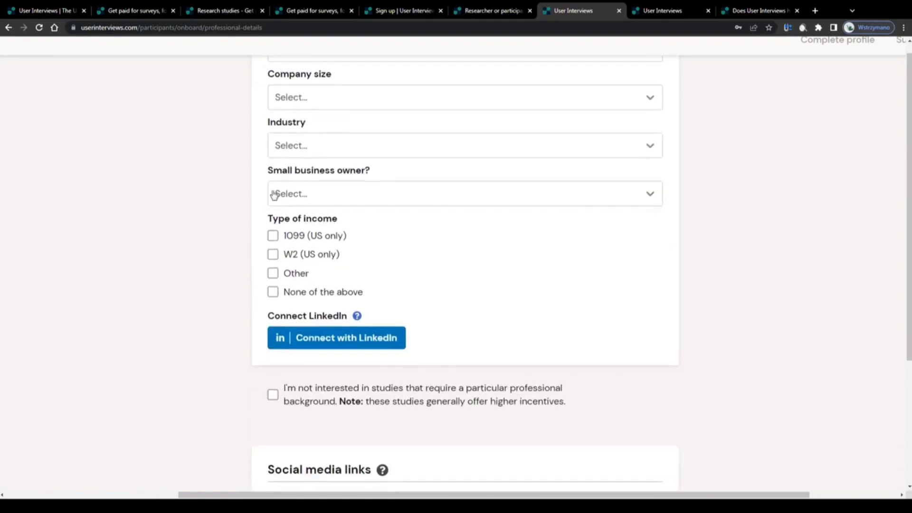
scroll(down, 3)
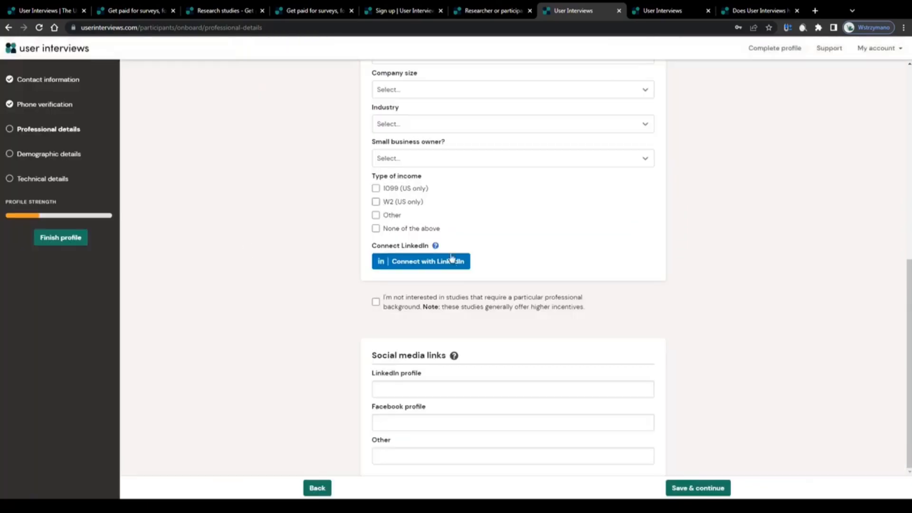
scroll(up, 3)
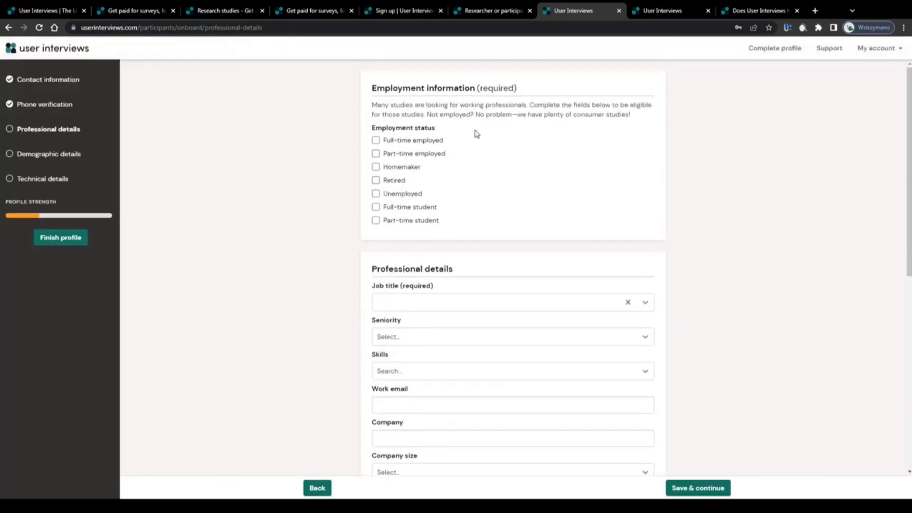
mouse_move(451, 113)
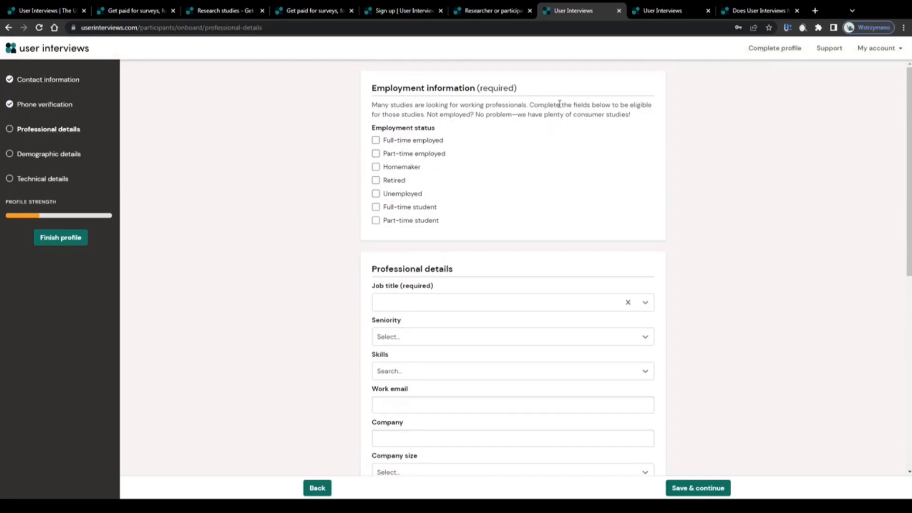
key(ctrl+plus)
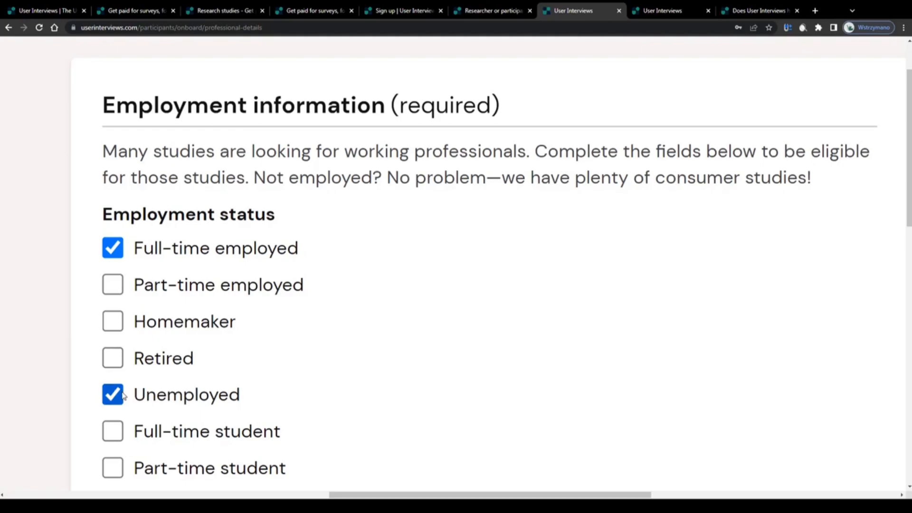
click(506, 491)
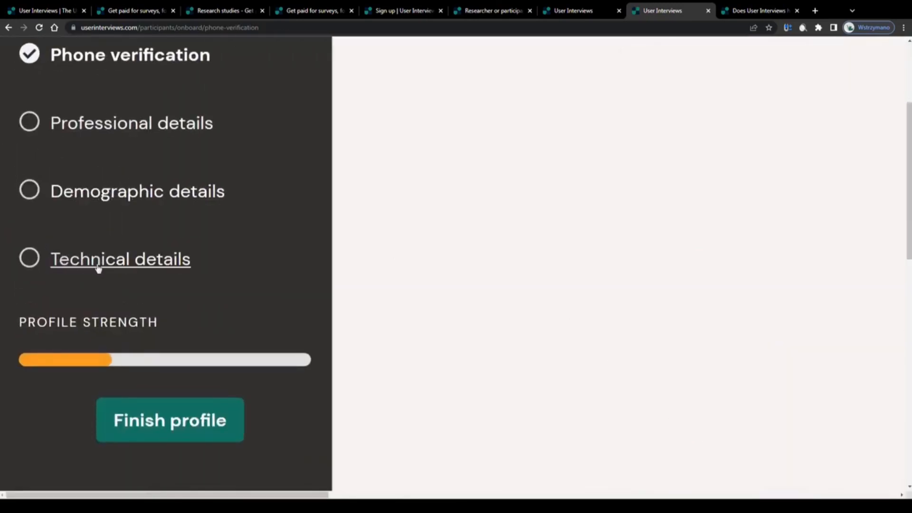
mouse_move(67, 266)
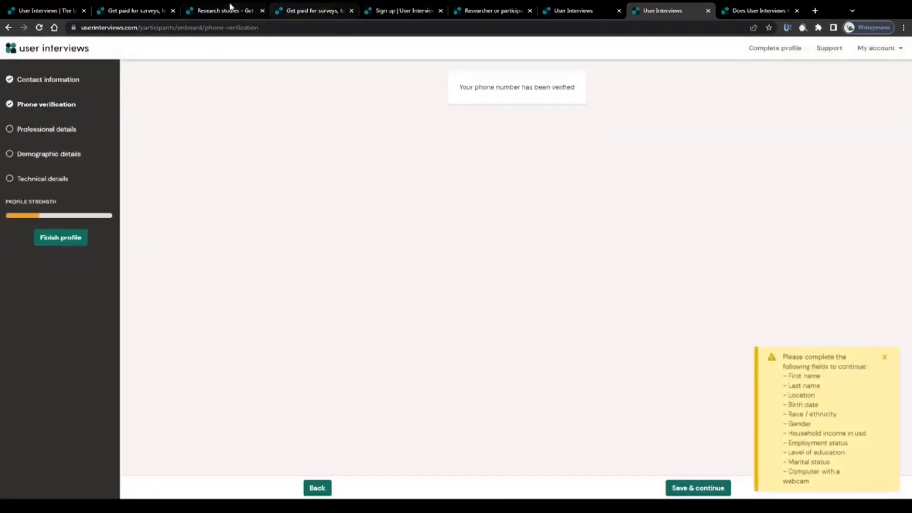
Return to the Research studies tab listing the $50 and $300 studies.
click(224, 10)
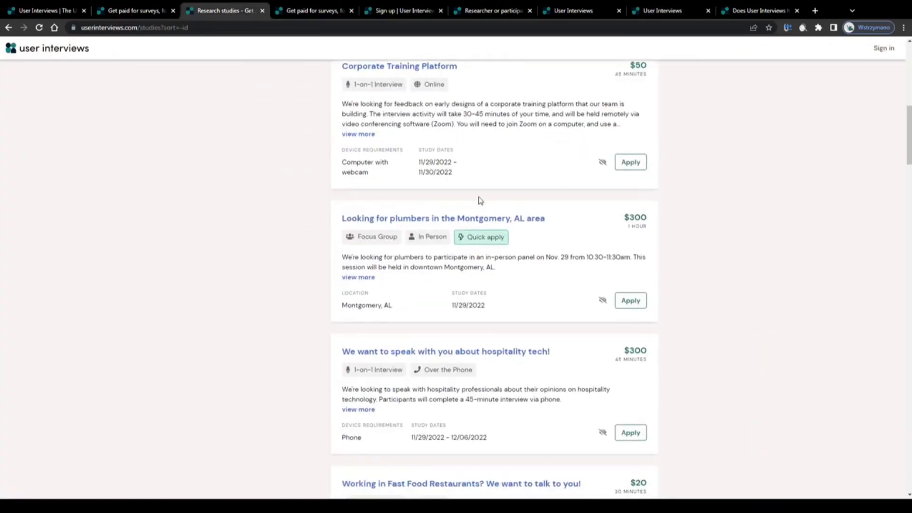
Scroll the studies list and briefly revisit the phone verification onboarding page.
scroll(down, 3)
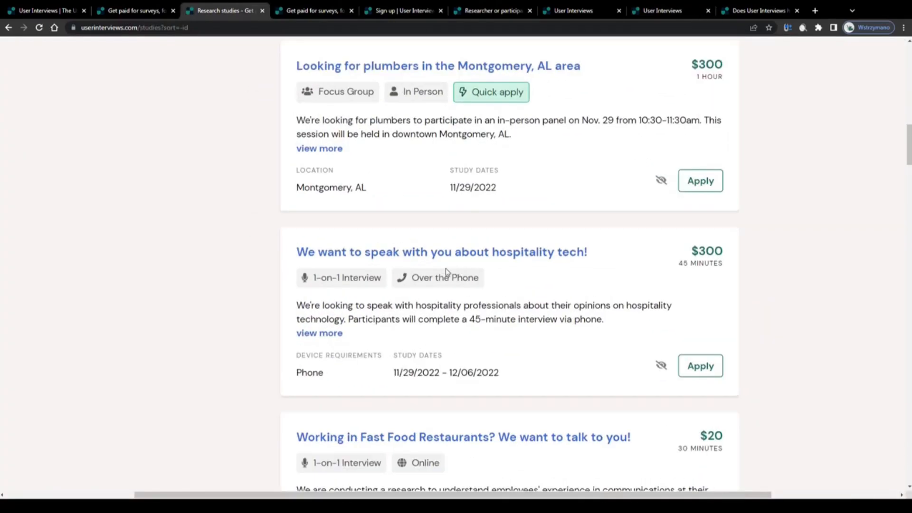
scroll(down, 3)
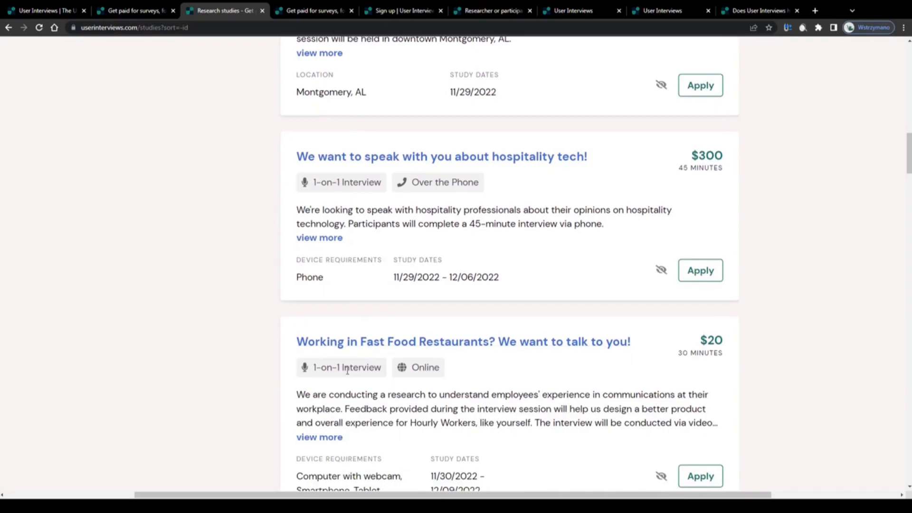
scroll(down, 3)
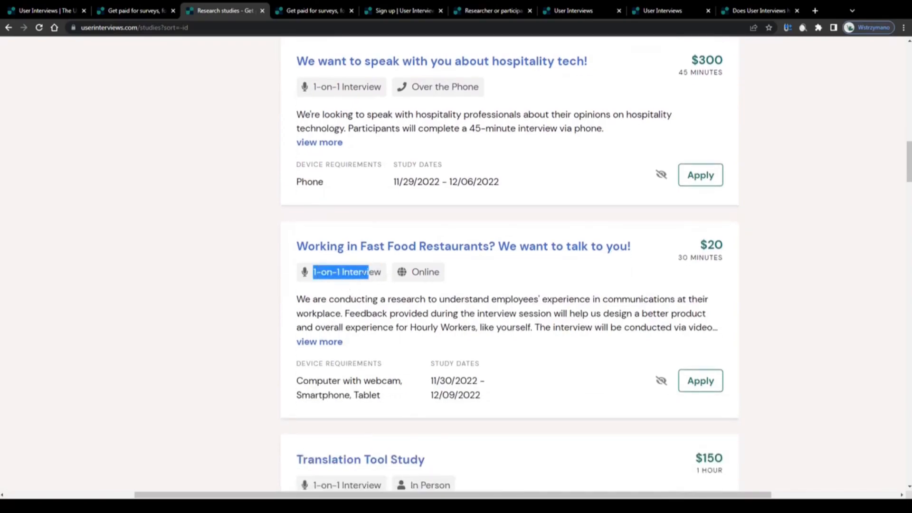
click(658, 11)
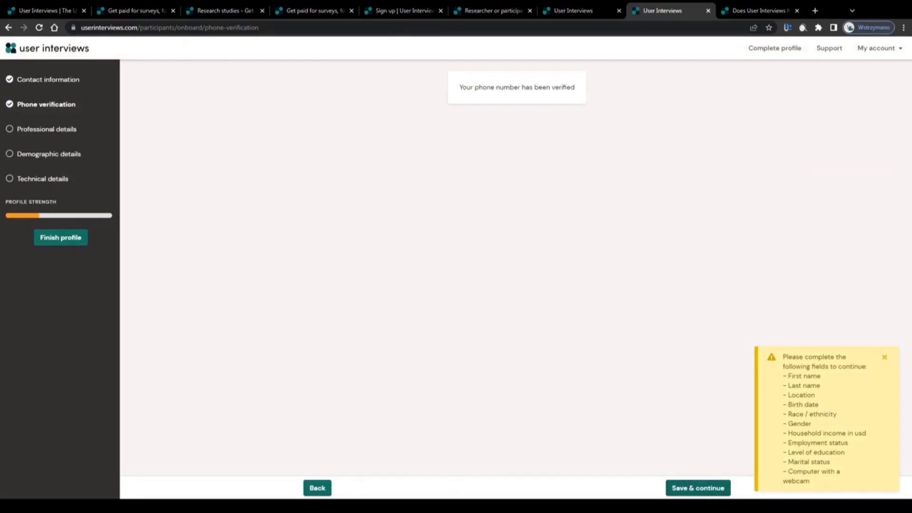
click(224, 10)
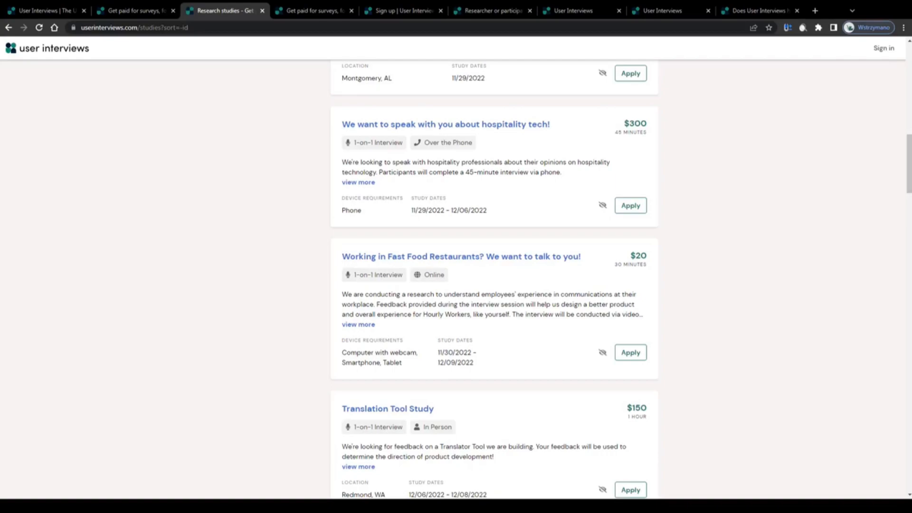
Browse further listings, then bring up the referral bonuses help article.
scroll(down, 3)
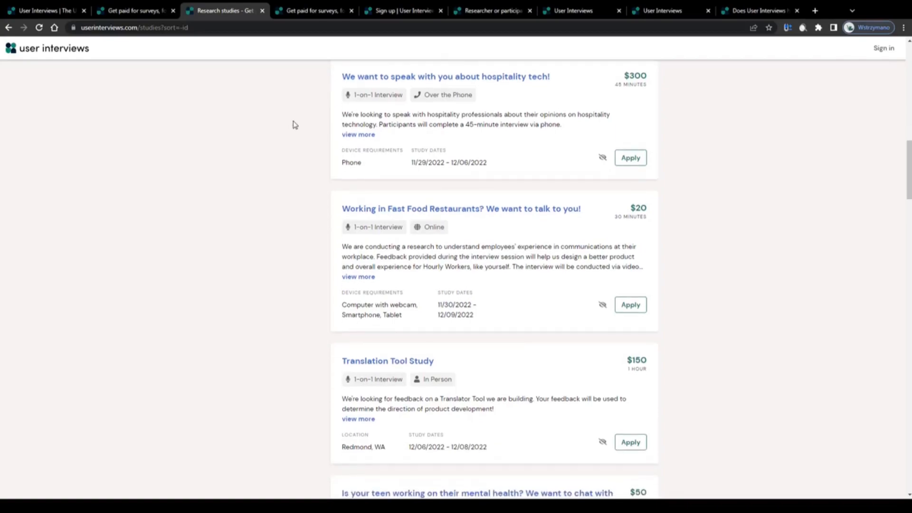
scroll(down, 3)
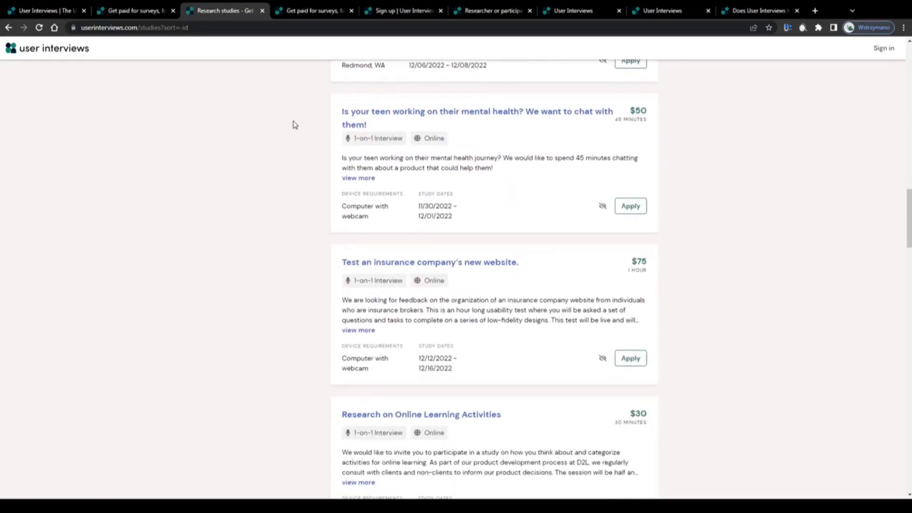
scroll(up, 3)
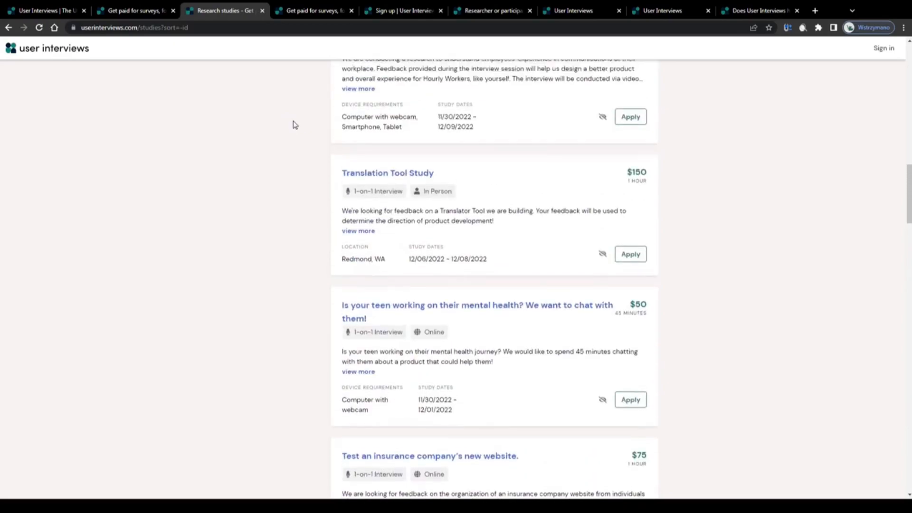
scroll(down, 3)
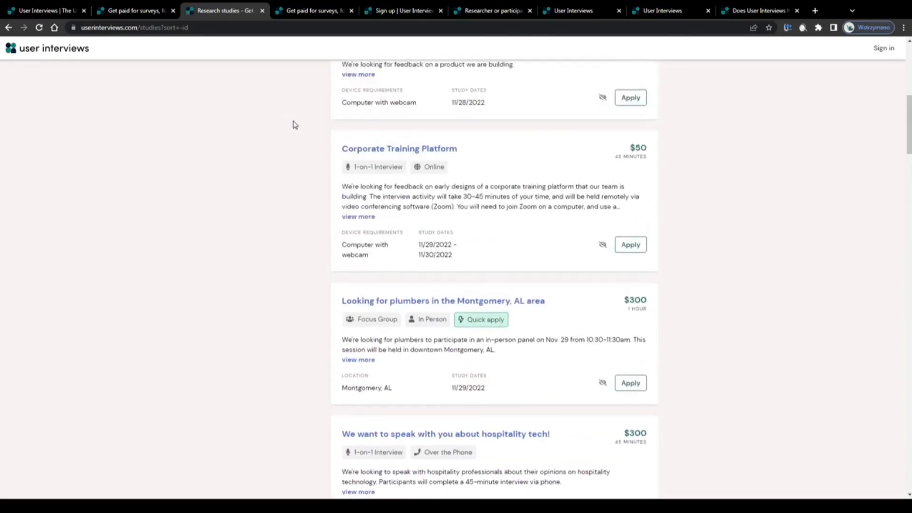
scroll(up, 3)
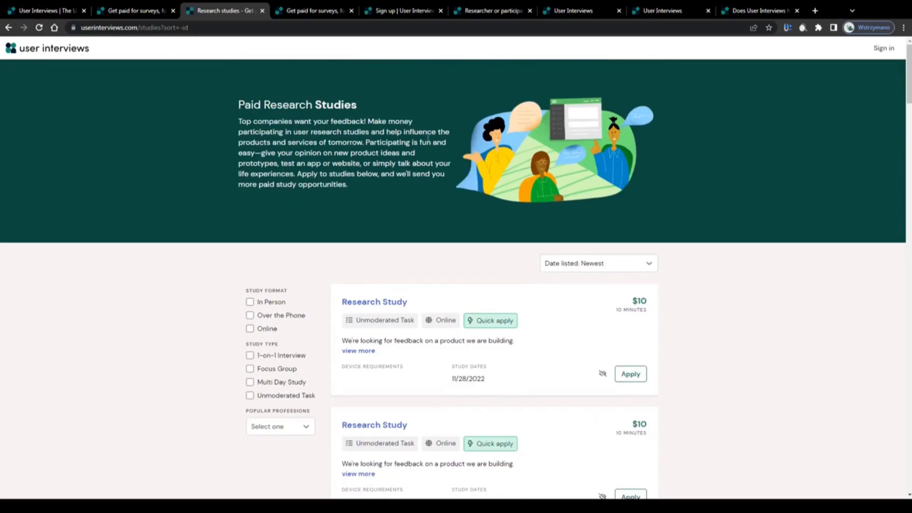
scroll(down, 3)
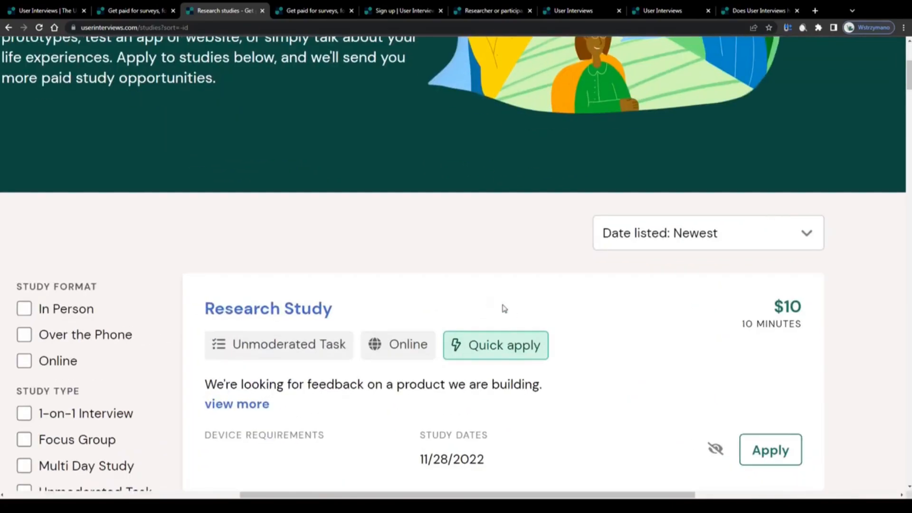
scroll(down, 3)
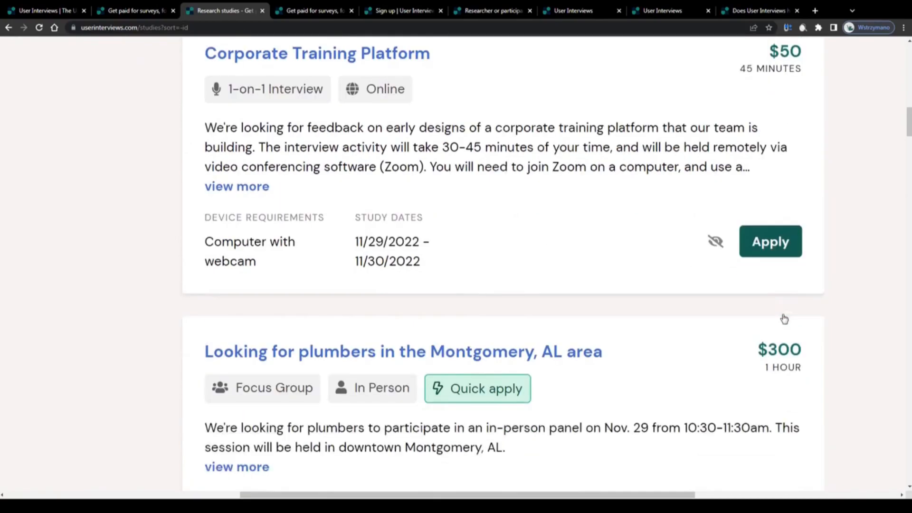
scroll(down, 3)
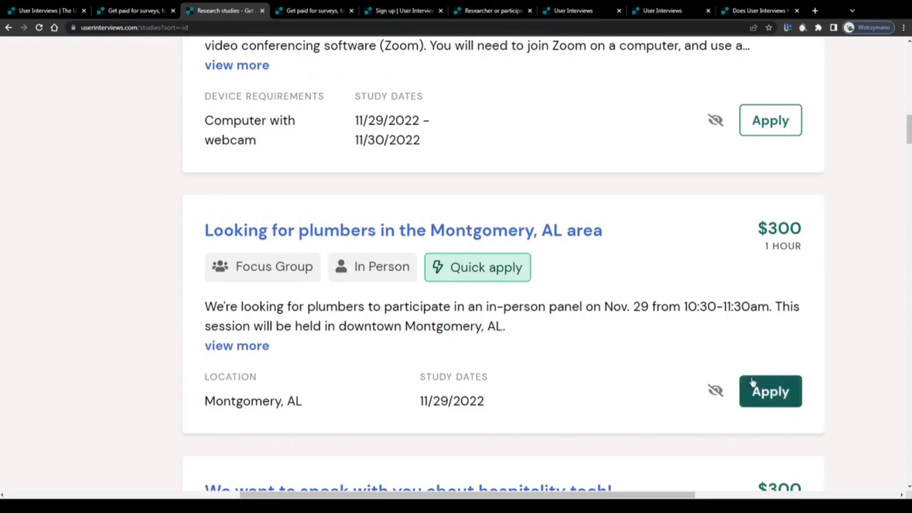
click(756, 11)
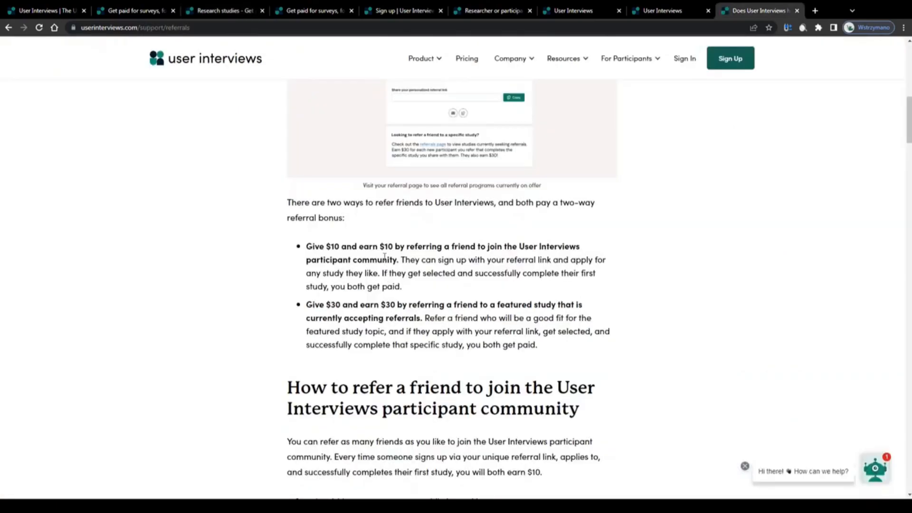
Read the referral heading, the two-ways sentence and the $30 referral bullet.
scroll(down, 3)
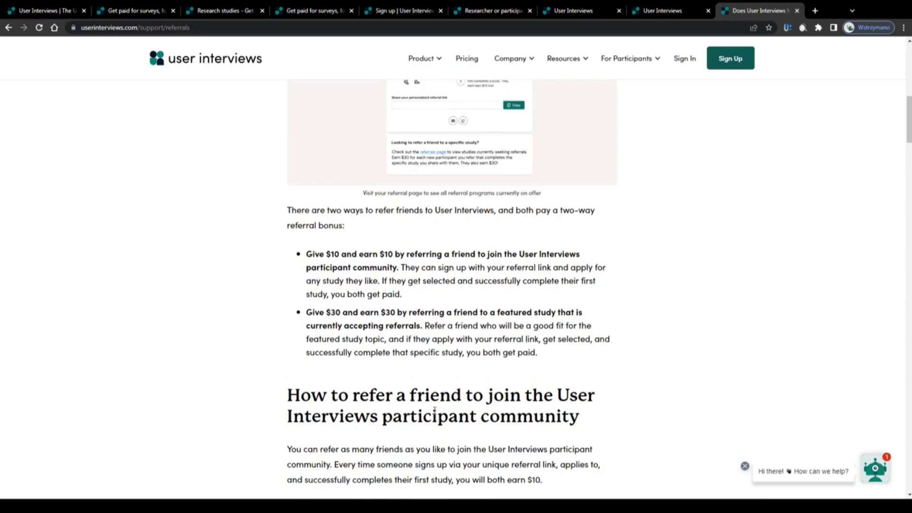
scroll(down, 3)
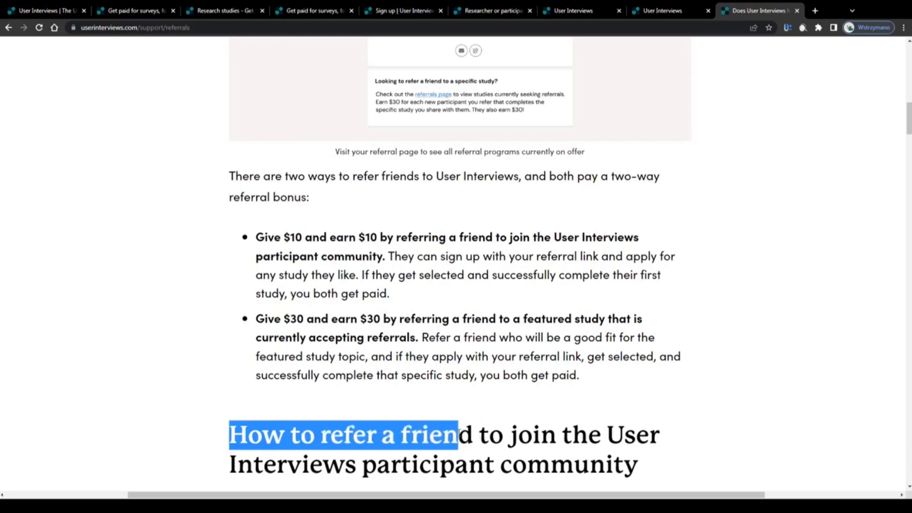
click(236, 172)
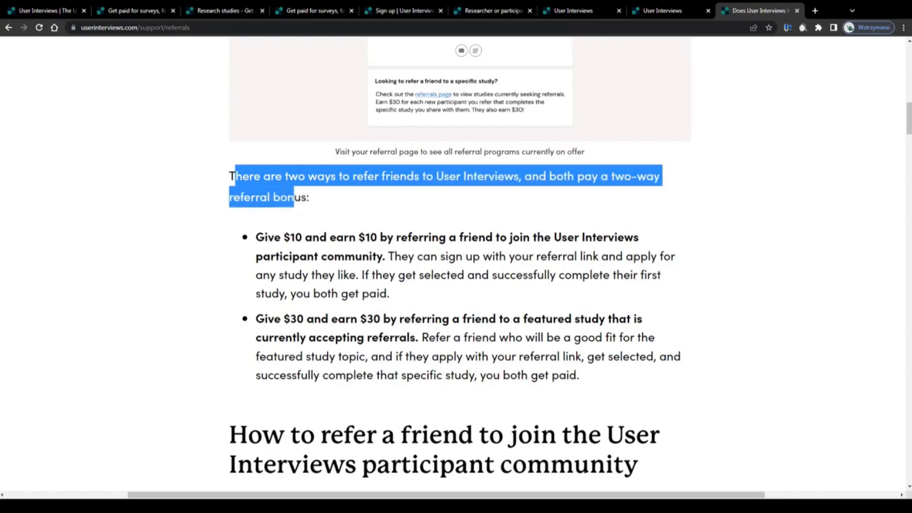
click(253, 239)
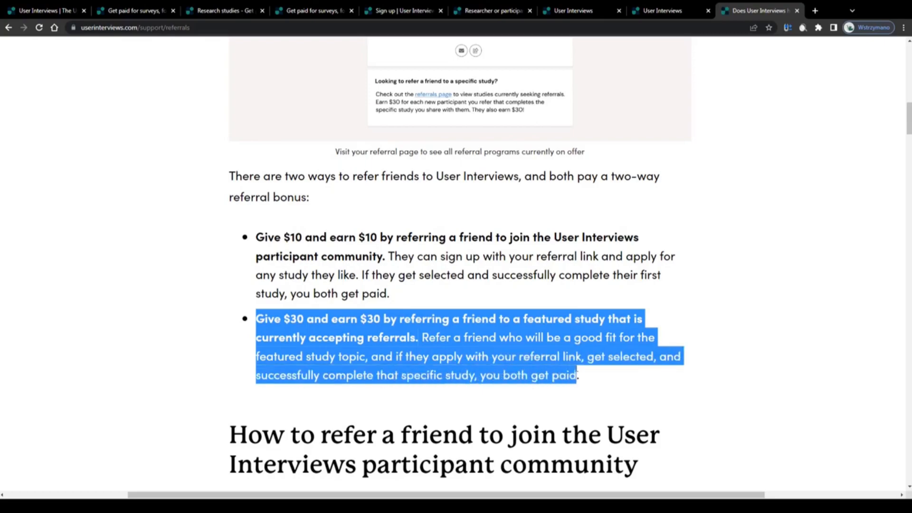
click(260, 326)
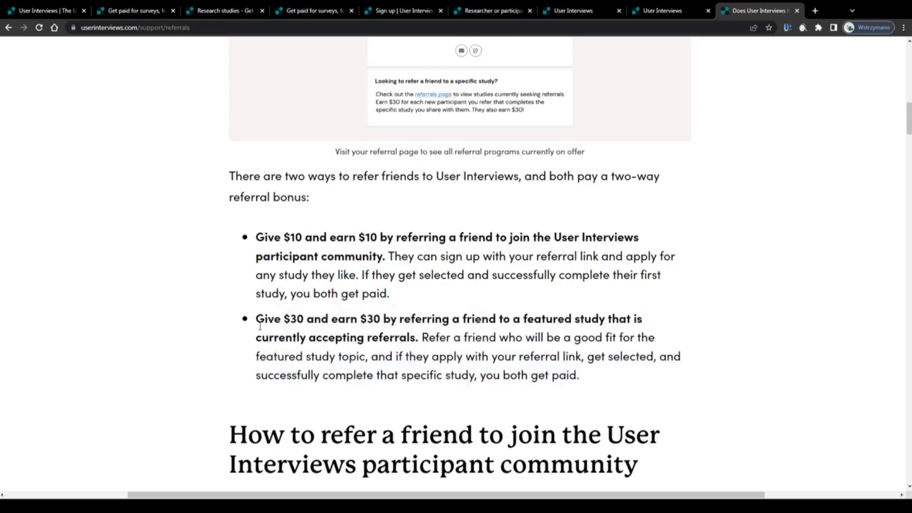
Review the four referral steps and $10 share-link section, then return to the homepage.
scroll(up, 3)
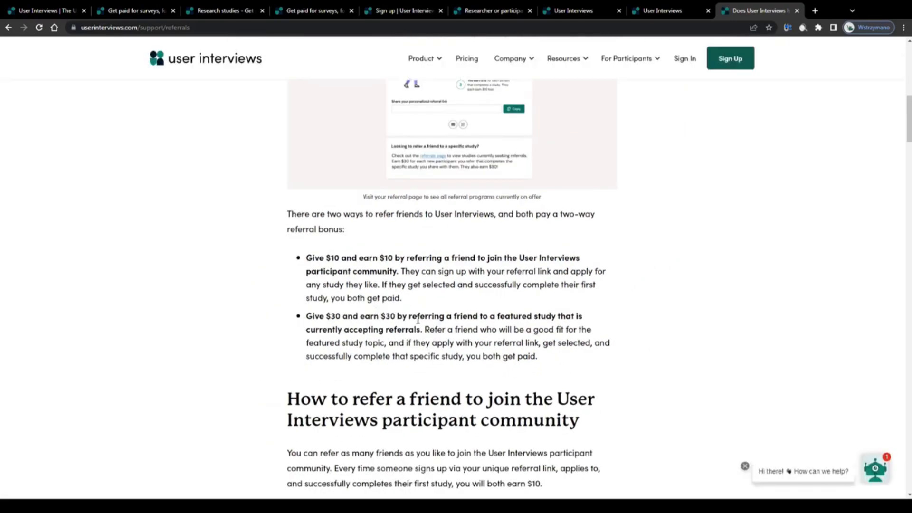
scroll(down, 3)
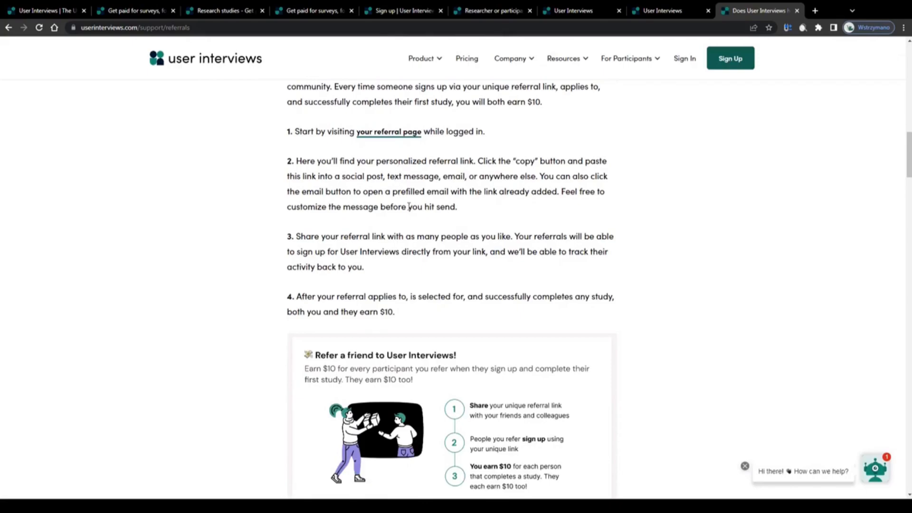
scroll(down, 3)
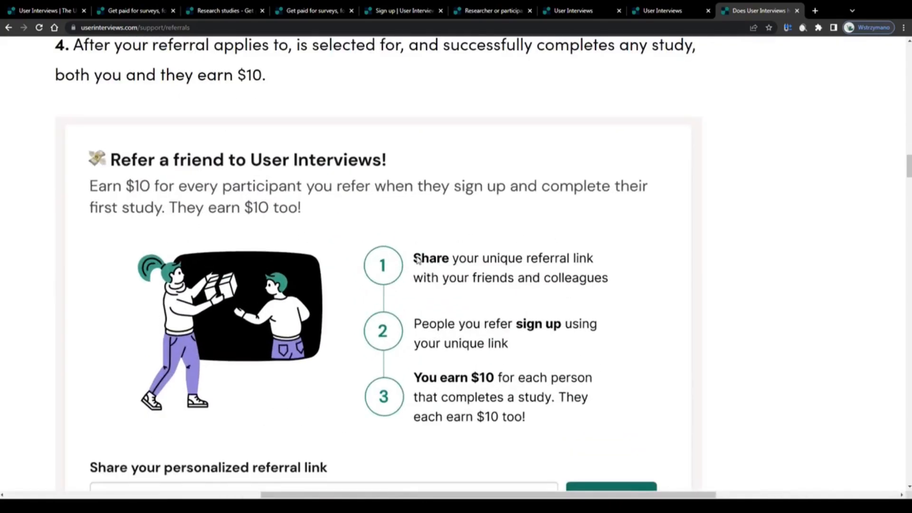
mouse_move(451, 301)
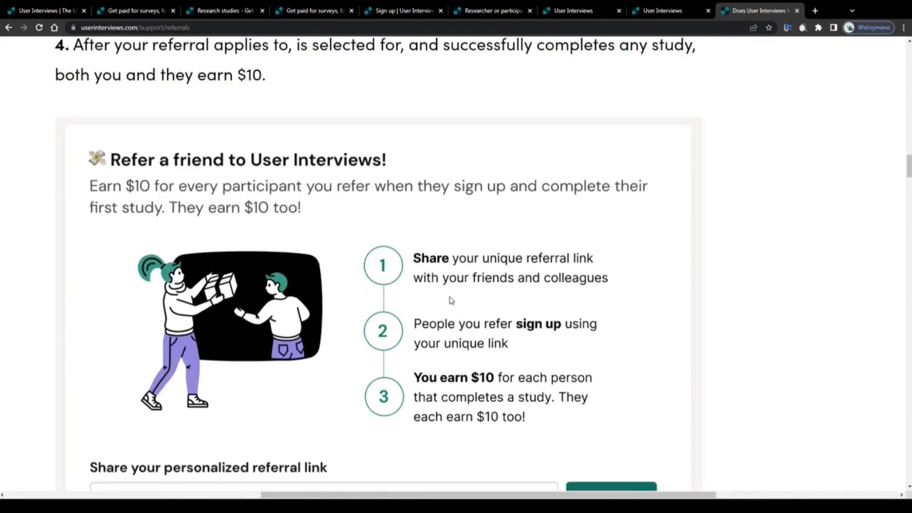
mouse_move(492, 410)
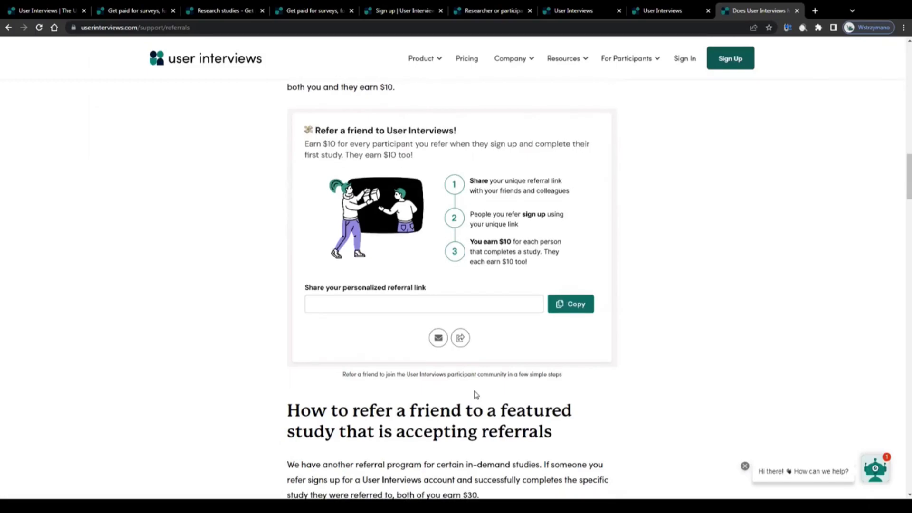
click(205, 58)
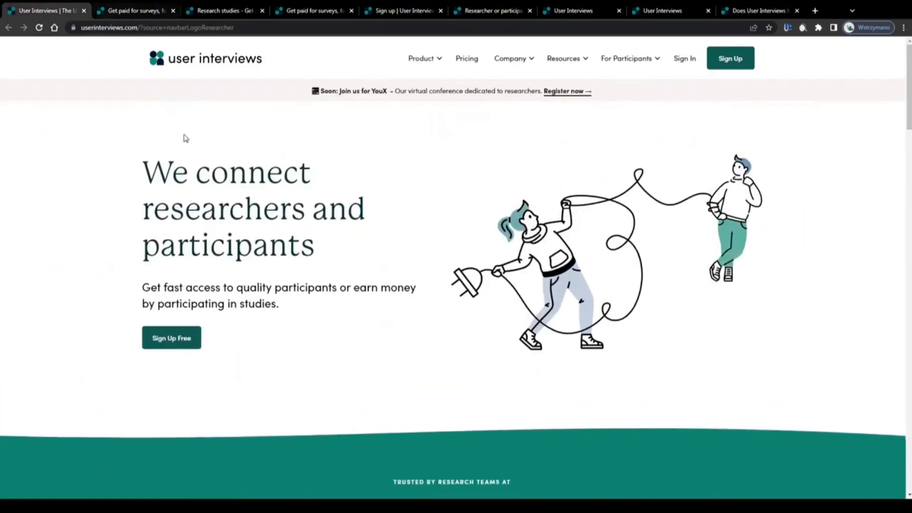
mouse_move(203, 198)
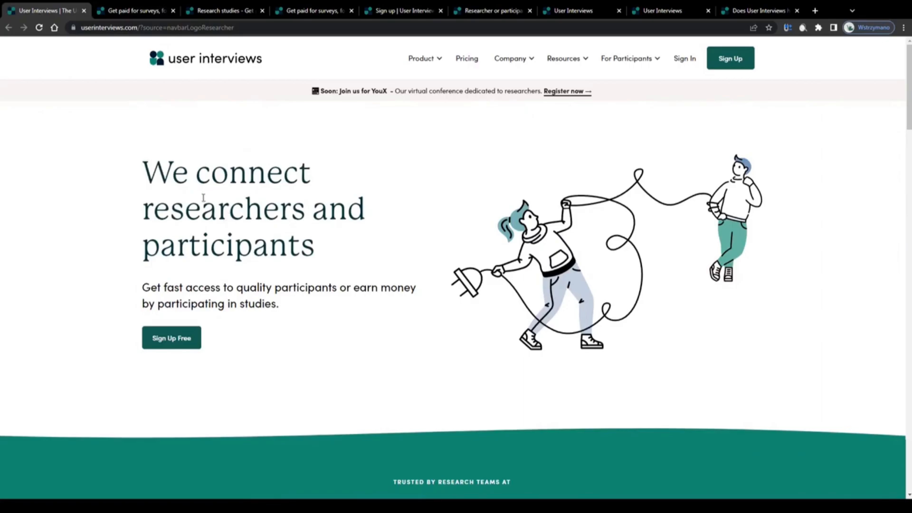